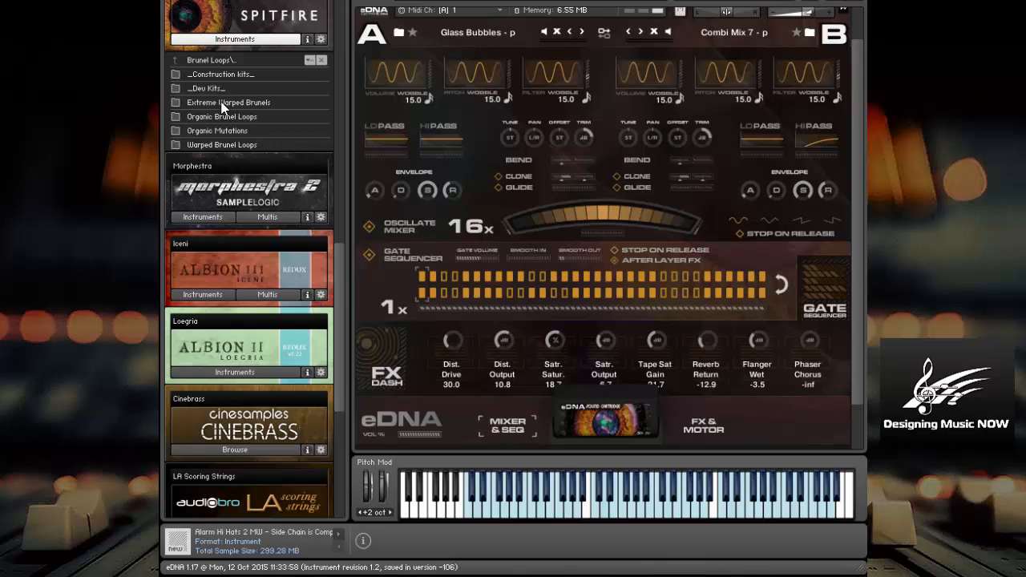
# Select and open the Extreme Warped Brunels folder in the Brunel Loops browser list.
pyautogui.click(229, 102)
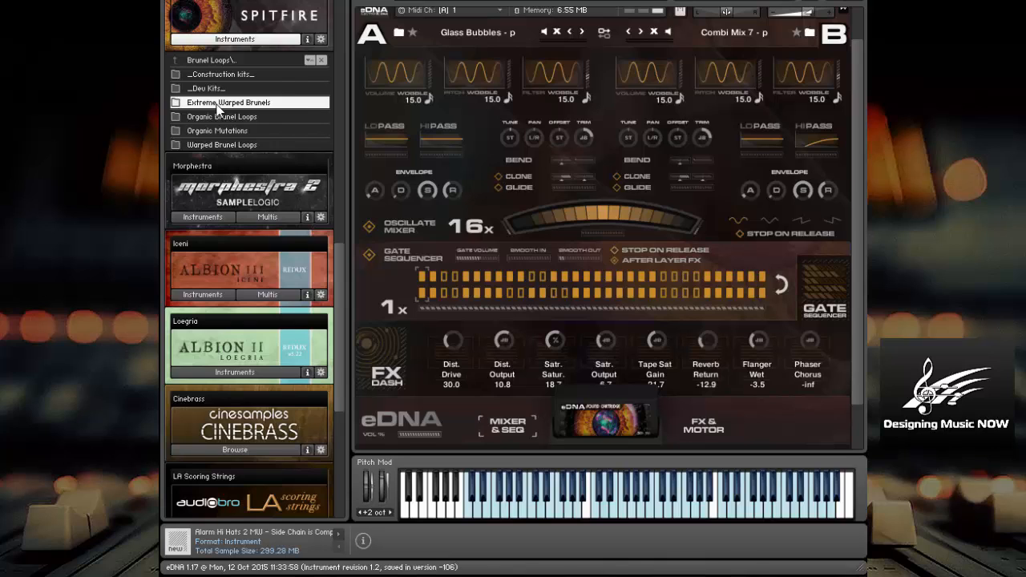
pyautogui.doubleClick(229, 102)
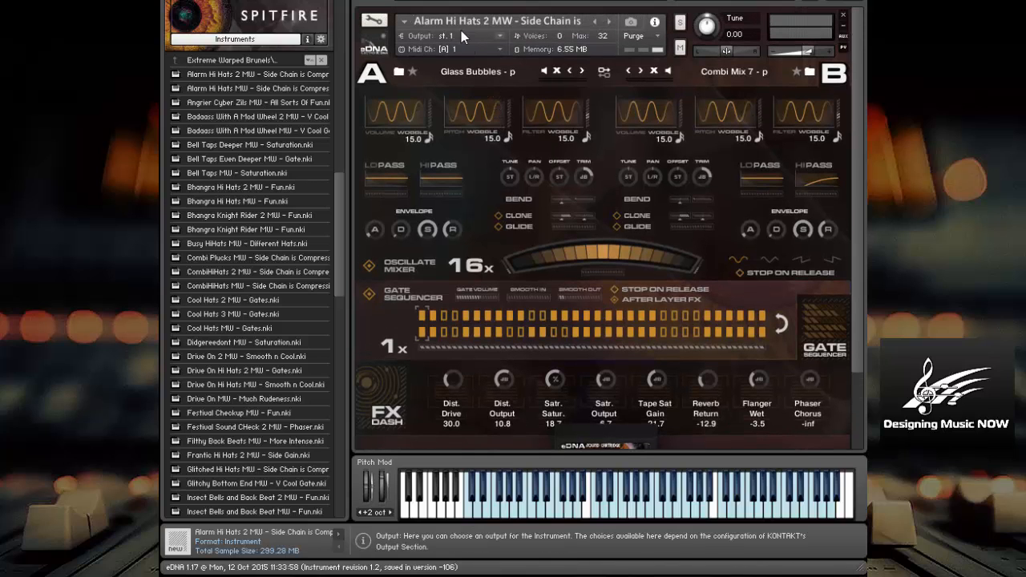
pyautogui.moveTo(549, 20)
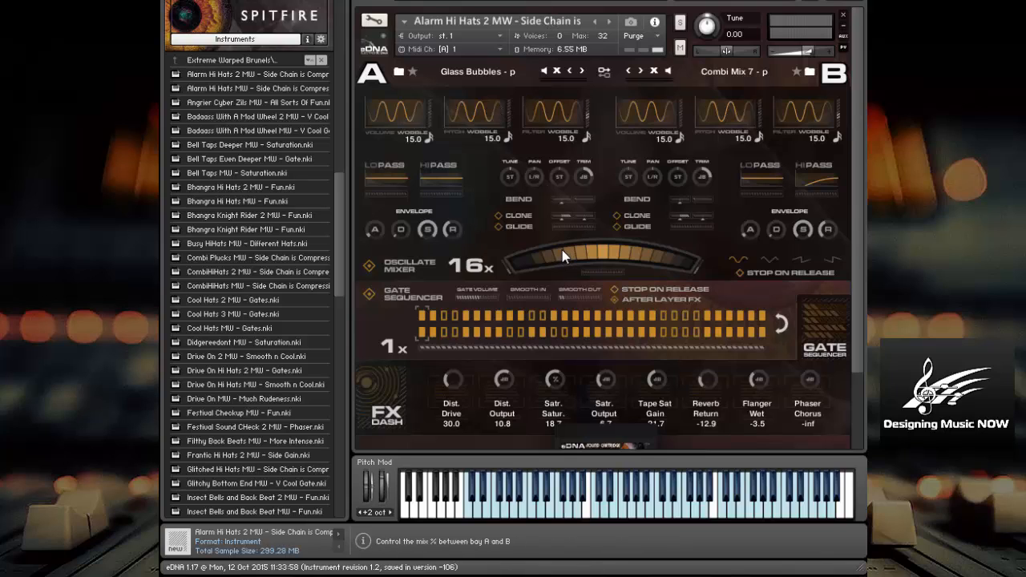
pyautogui.moveTo(477, 213)
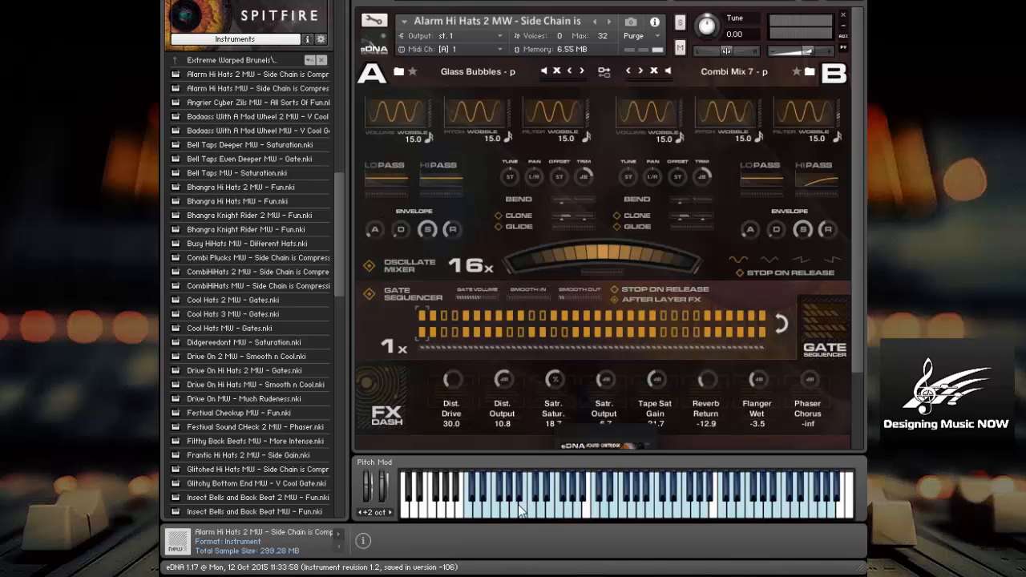
pyautogui.moveTo(655, 520)
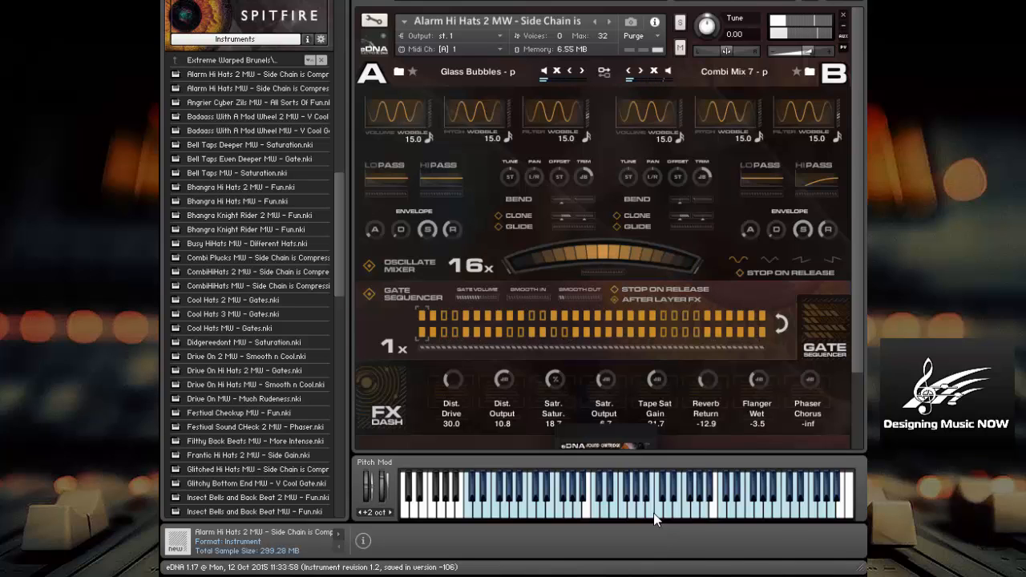
pyautogui.click(759, 493)
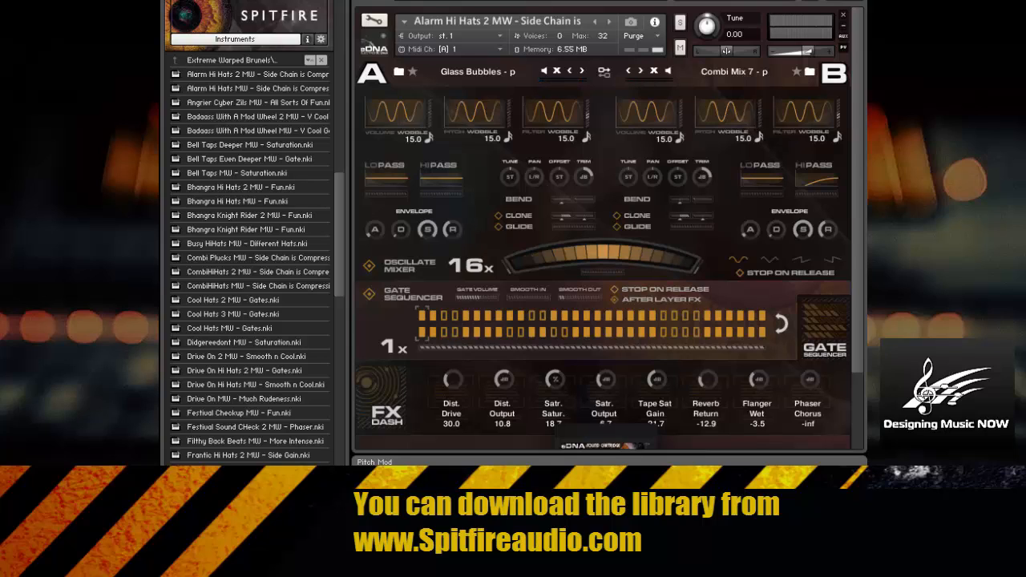
pyautogui.moveTo(541, 315)
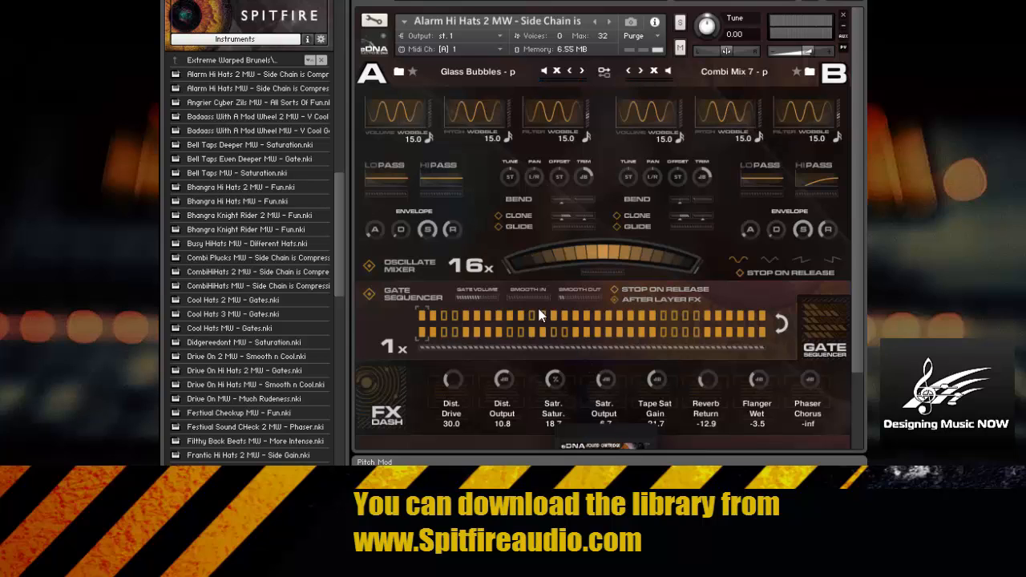
pyautogui.moveTo(409, 114)
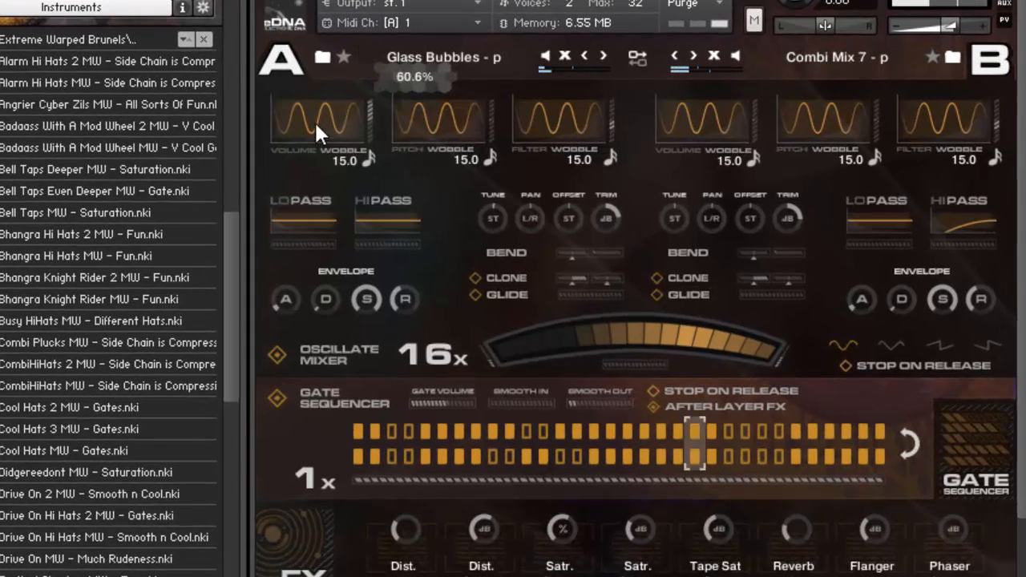
# Drag layer A's Volume Wobble control down to slow its wobble.
pyautogui.moveTo(320, 128); pyautogui.dragTo(320, 141)
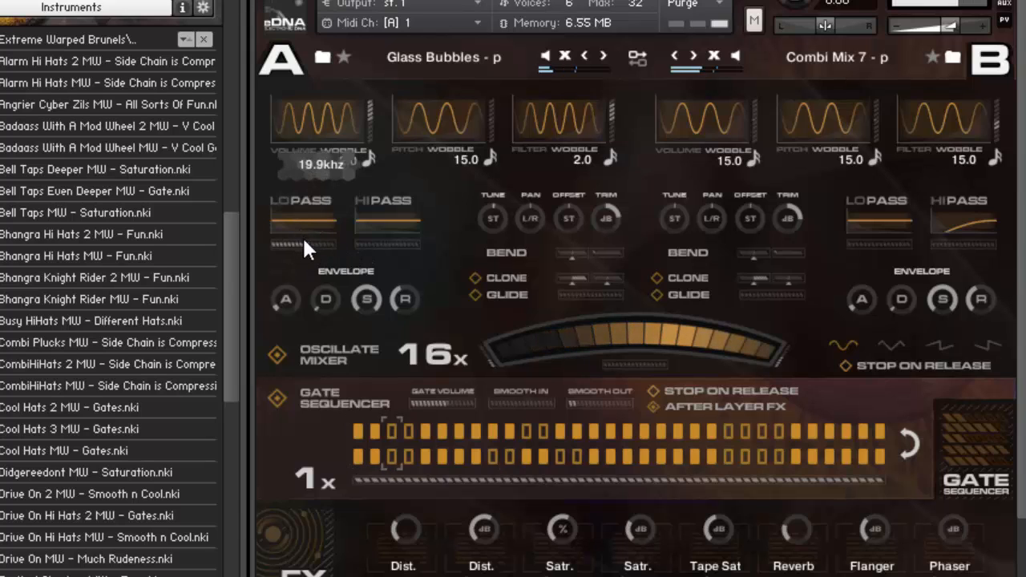
pyautogui.moveTo(327, 232)
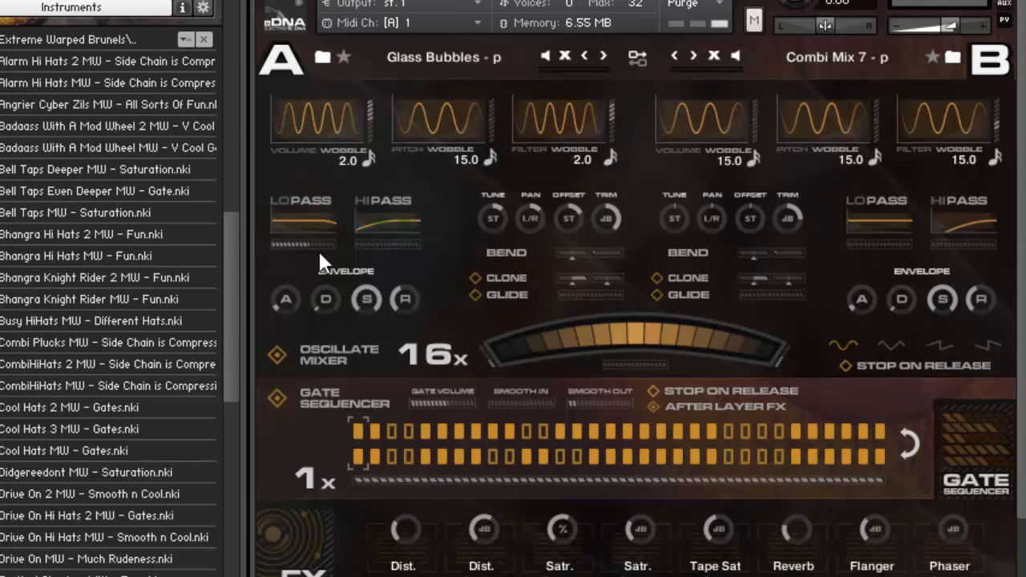
pyautogui.moveTo(952, 184)
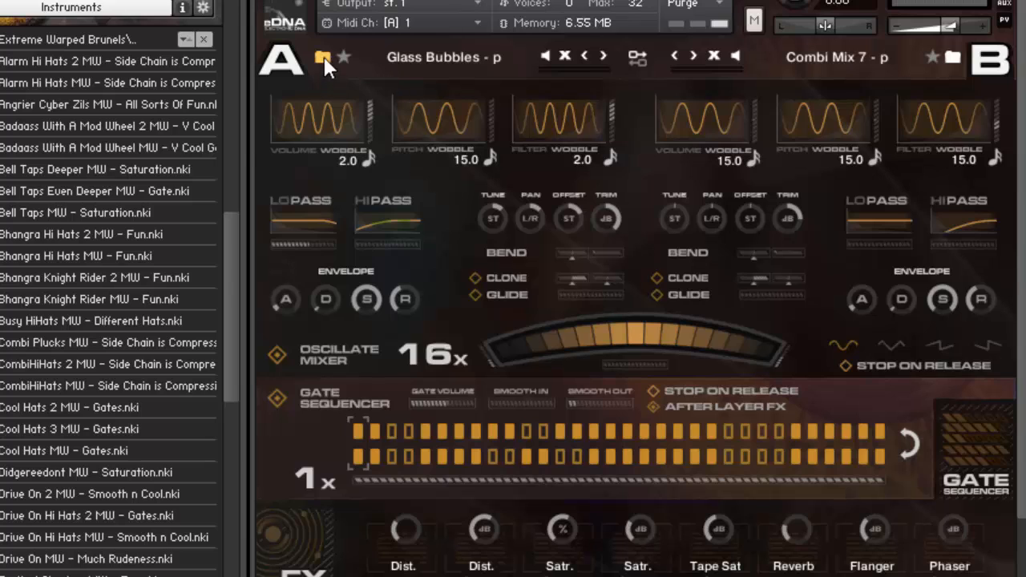
# Choose Appalachian Dub Bass - p from layer A's preset list.
pyautogui.click(322, 57)
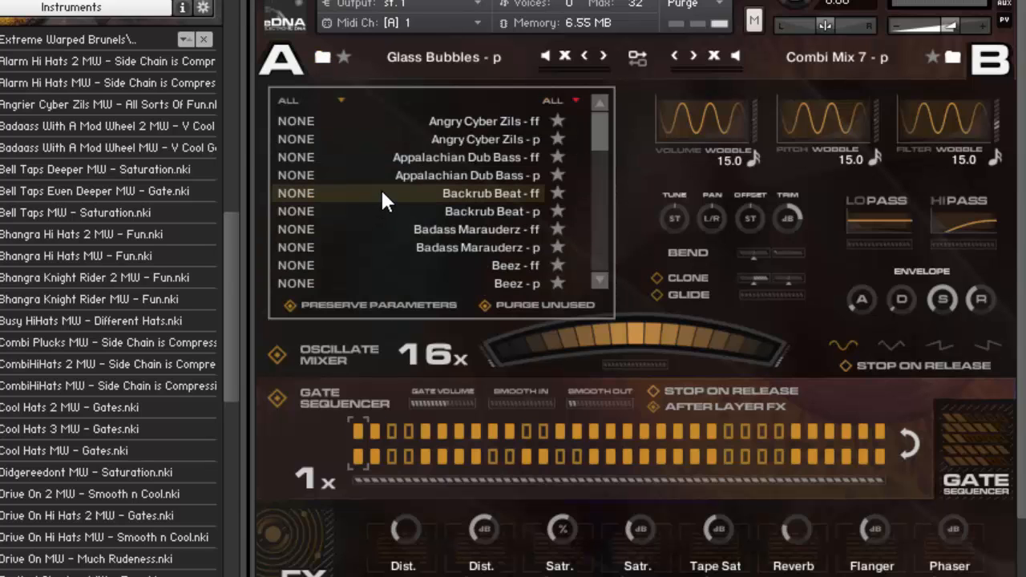
pyautogui.click(465, 174)
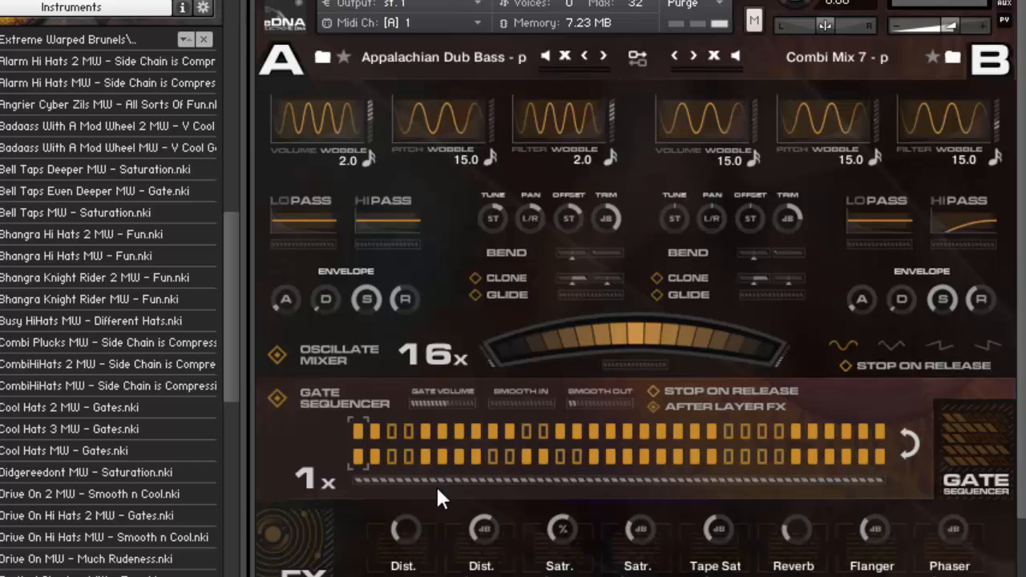
pyautogui.moveTo(289, 308)
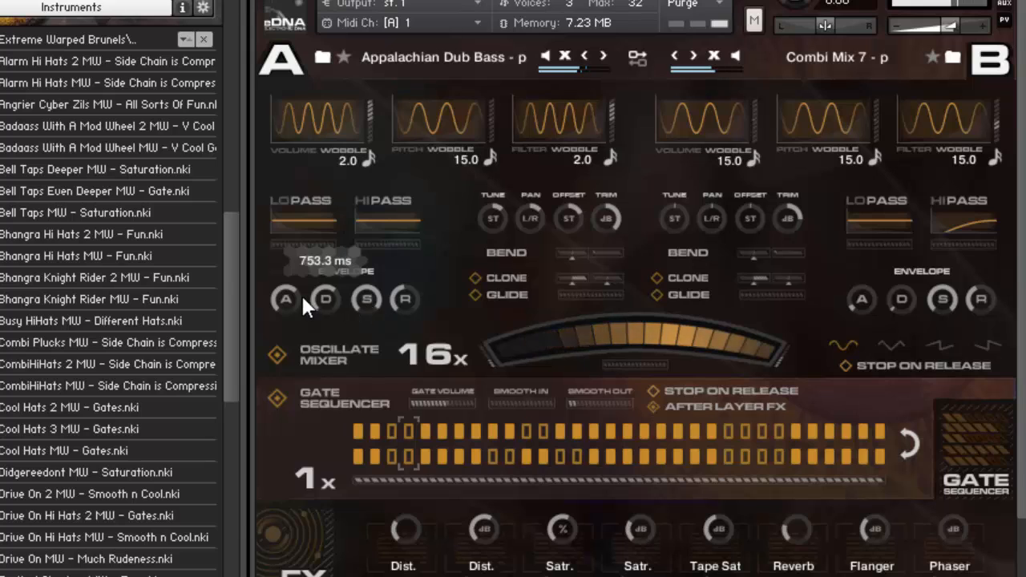
pyautogui.moveTo(370, 303)
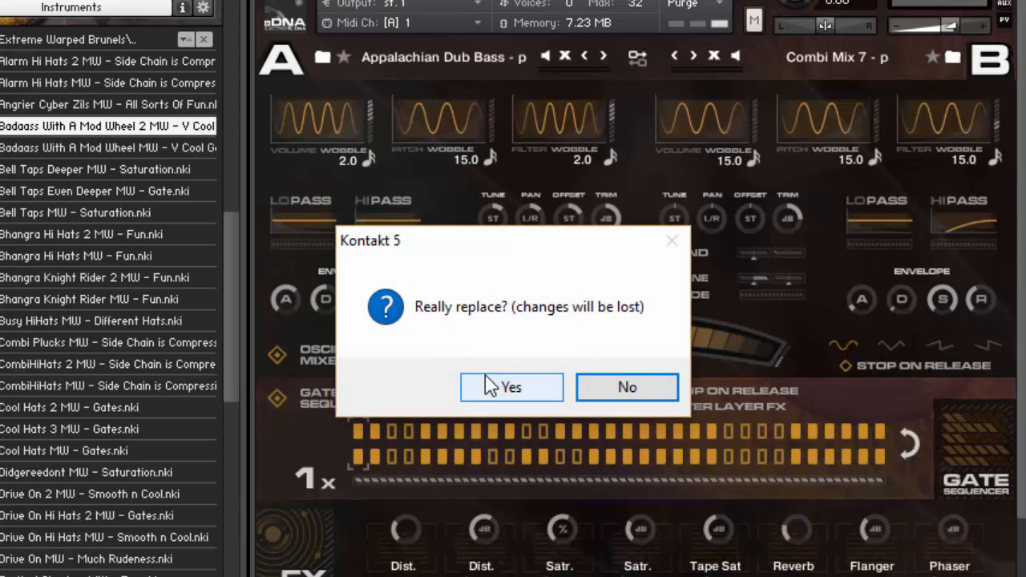
# Confirm replacing the current instrument with Badass With A Mod Wheel 2 MW.
pyautogui.click(511, 387)
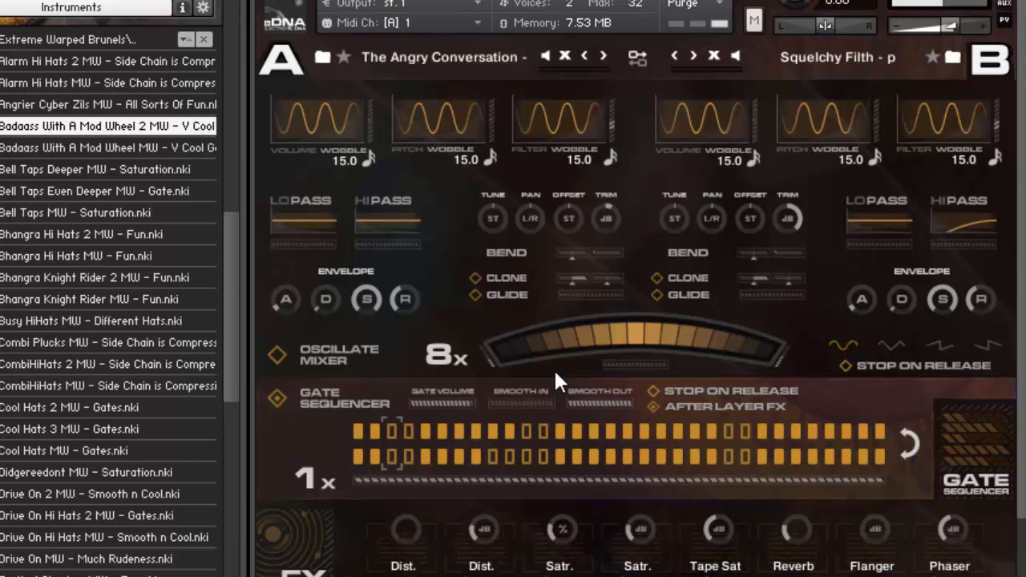
pyautogui.moveTo(279, 367)
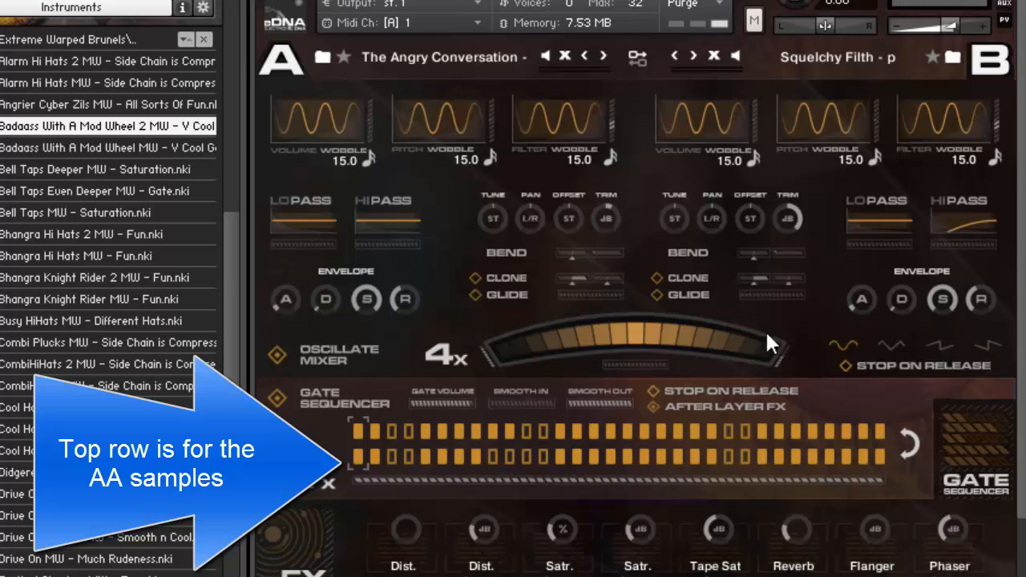
pyautogui.moveTo(808, 335)
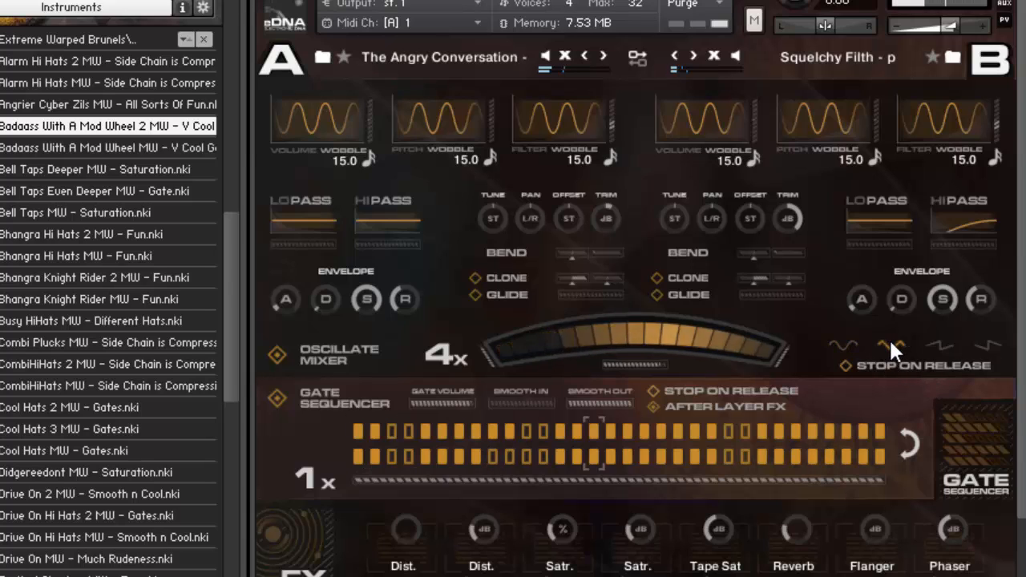
pyautogui.moveTo(916, 370)
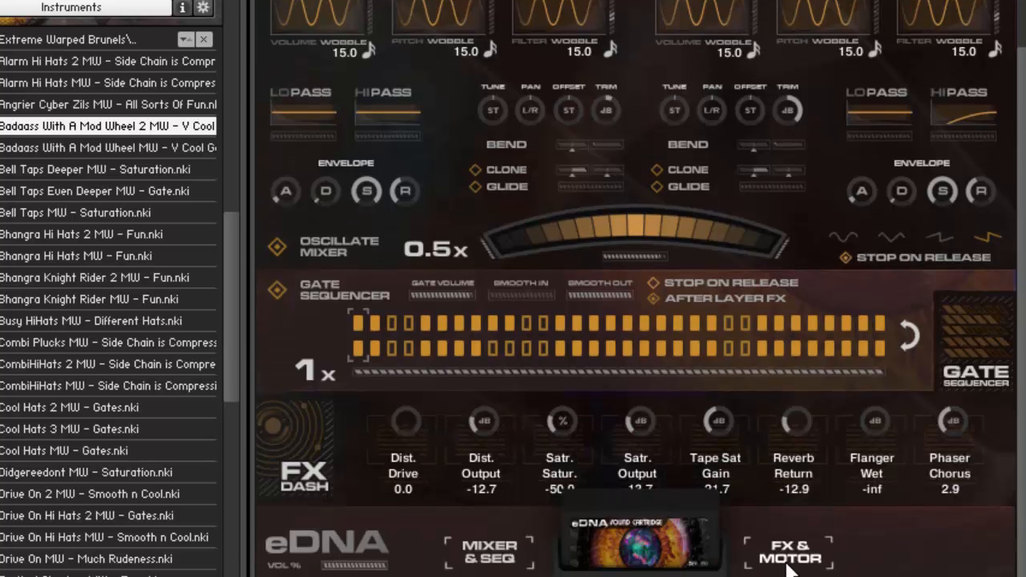
# Show the master FX chain's convolution reverb settings on the FX & Motor page.
pyautogui.click(789, 551)
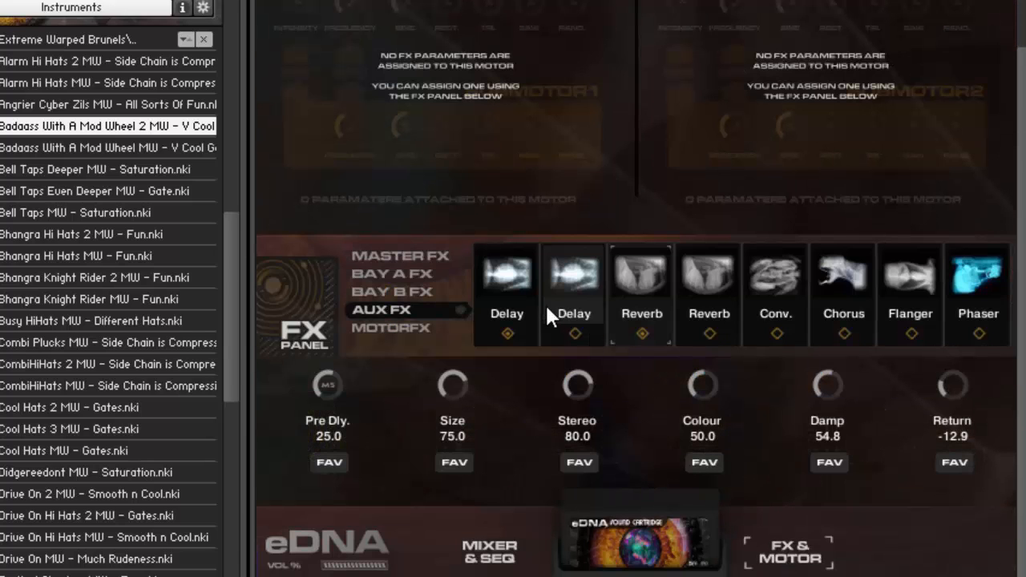
pyautogui.click(400, 256)
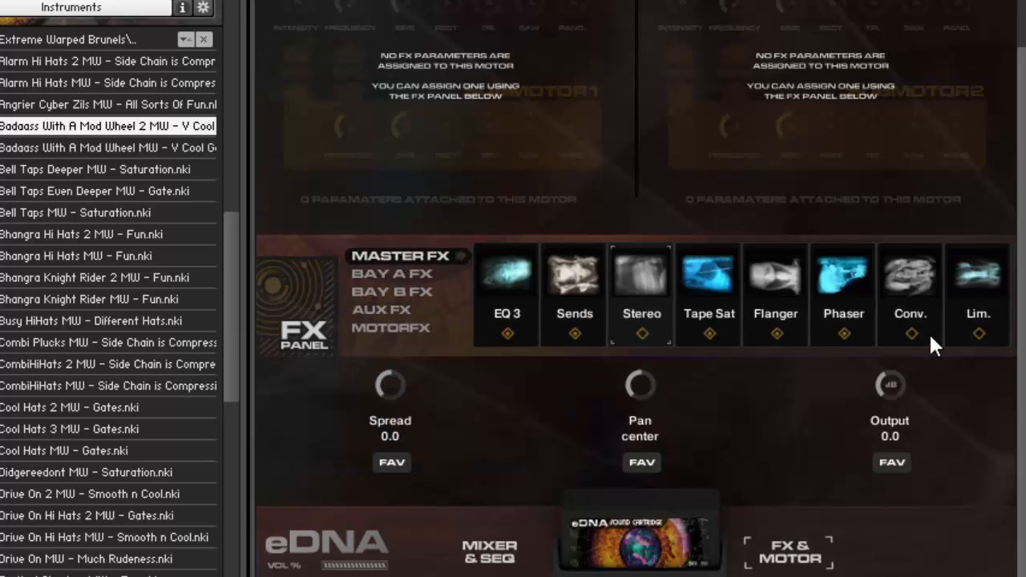
pyautogui.moveTo(902, 289)
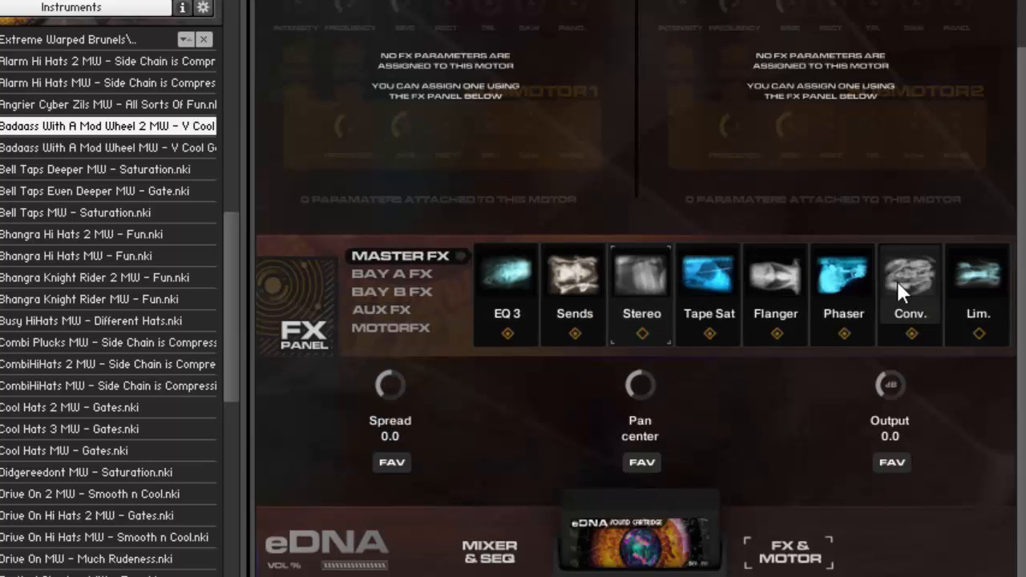
pyautogui.click(909, 276)
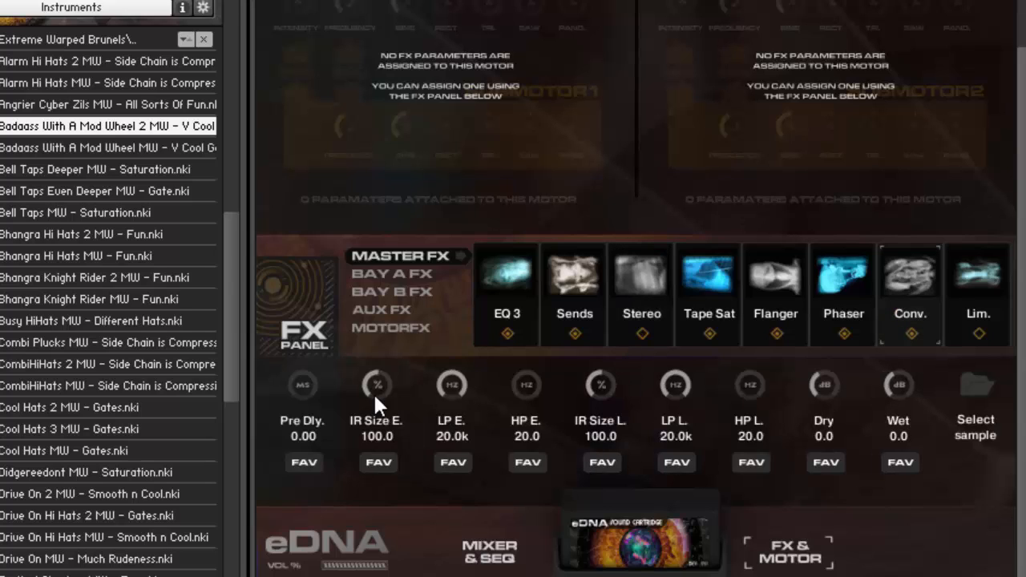
pyautogui.moveTo(305, 409)
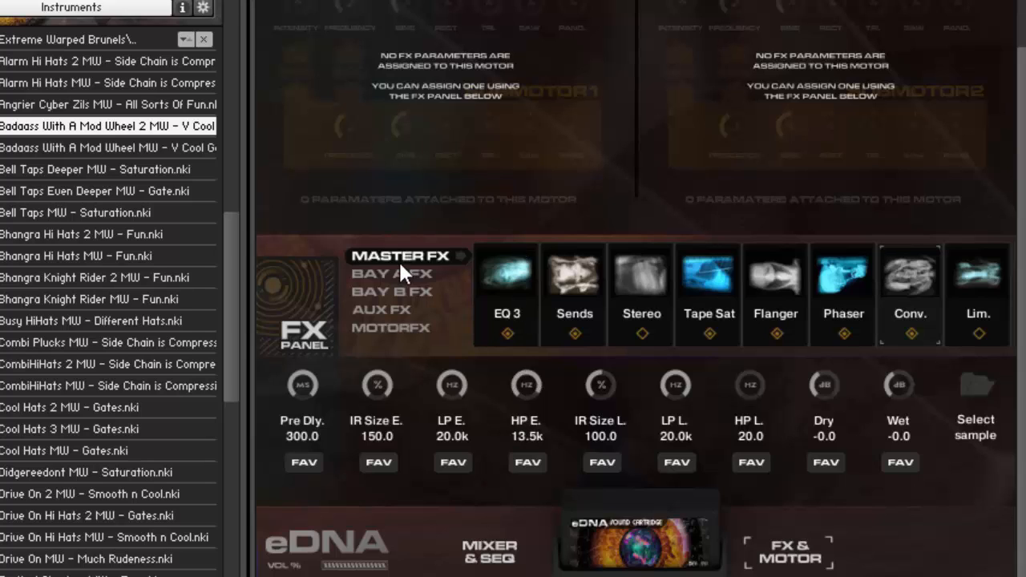
# View the Bay A, AUX and Bay B FX chains, then return to the mixer/sequencer page.
pyautogui.click(392, 273)
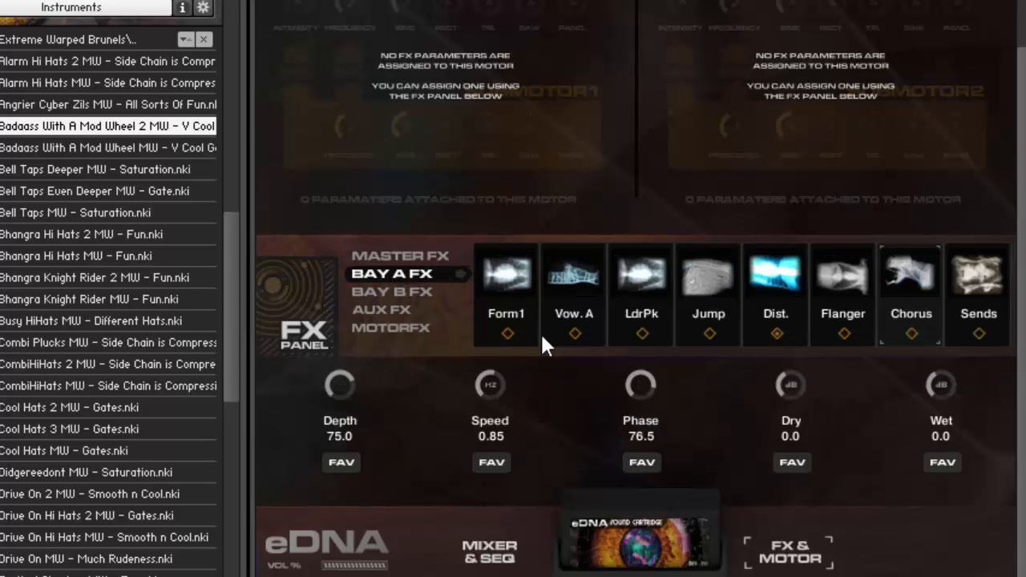
pyautogui.moveTo(984, 343)
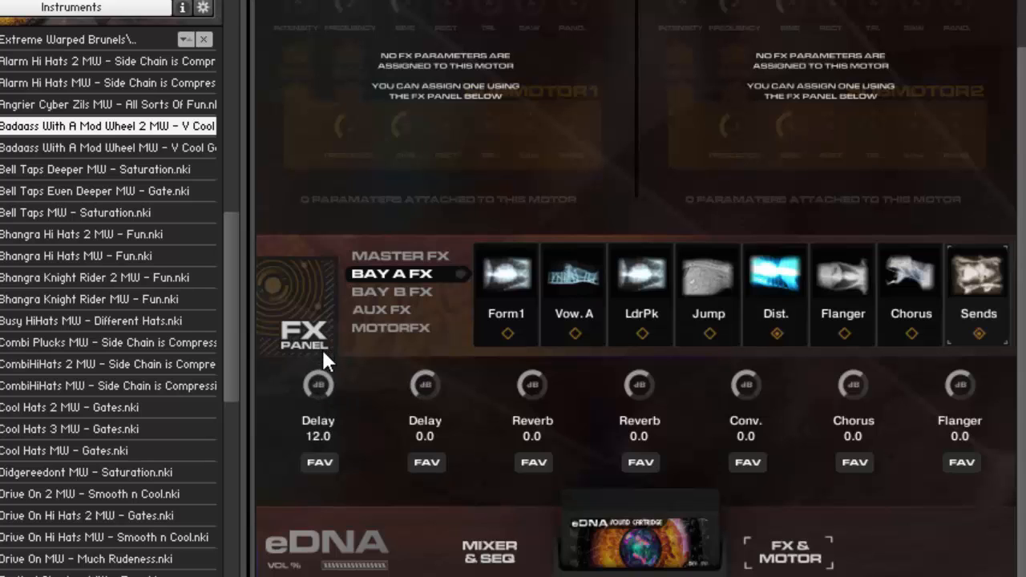
pyautogui.click(382, 309)
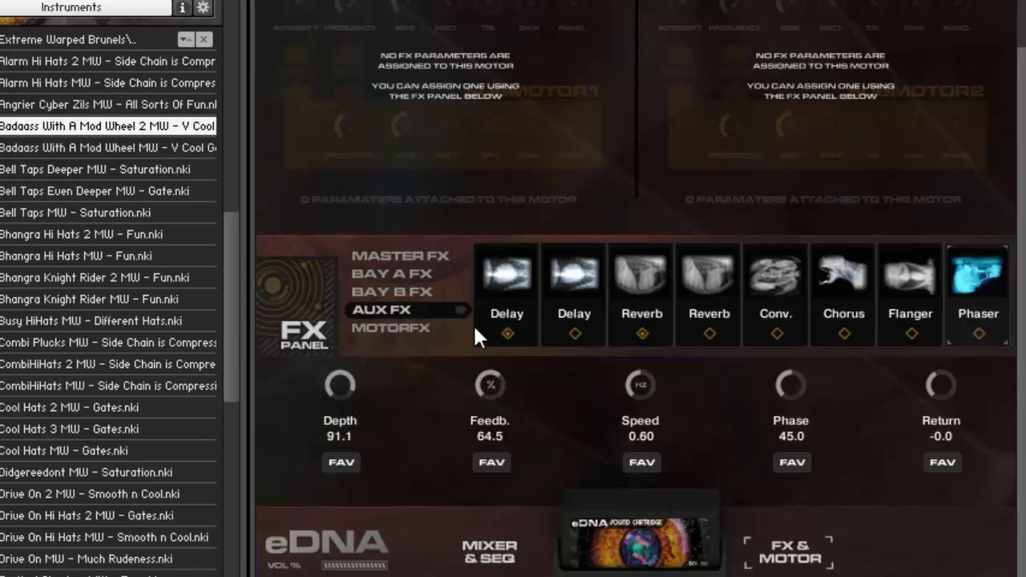
pyautogui.click(391, 291)
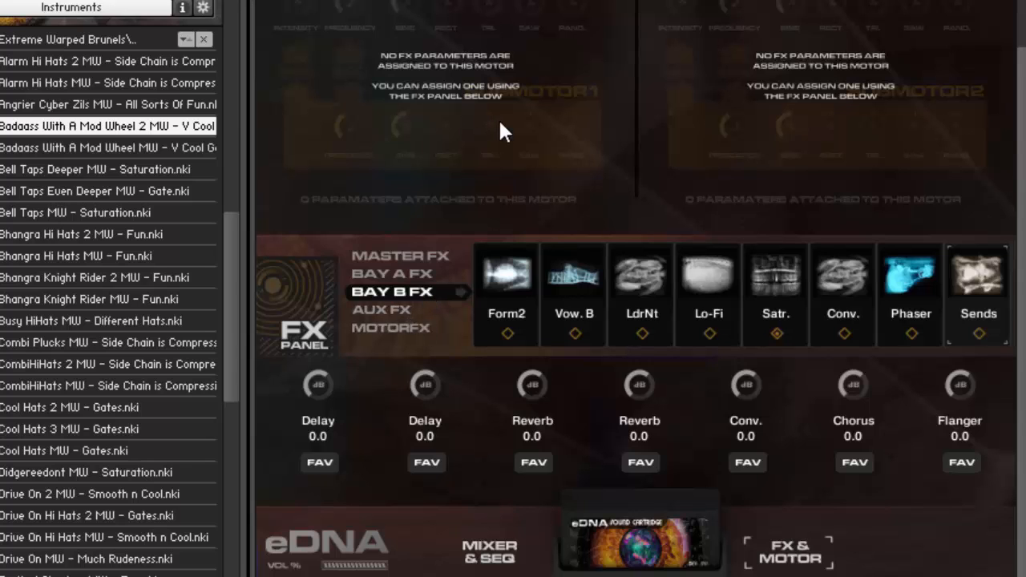
pyautogui.click(489, 551)
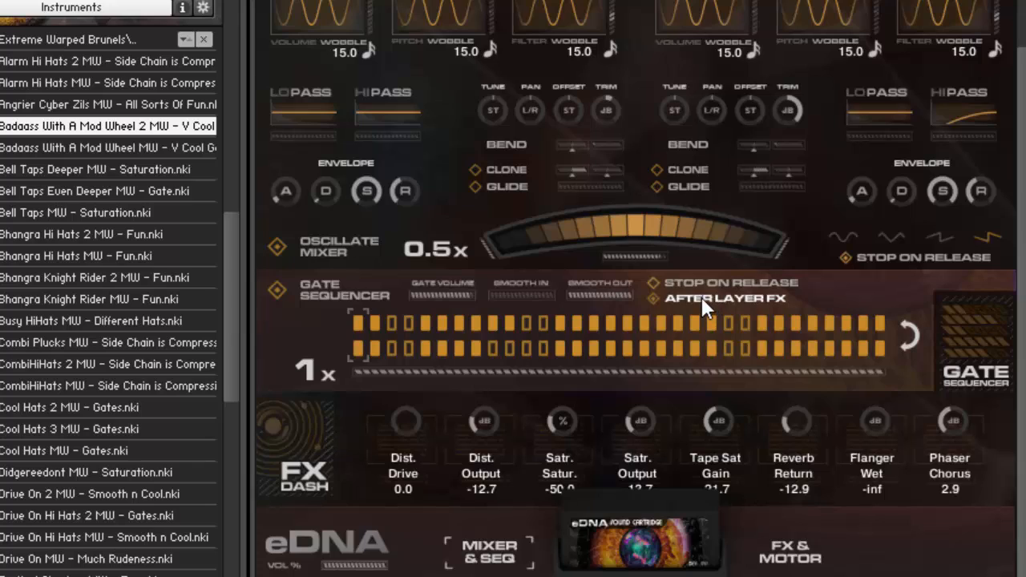
pyautogui.moveTo(658, 307)
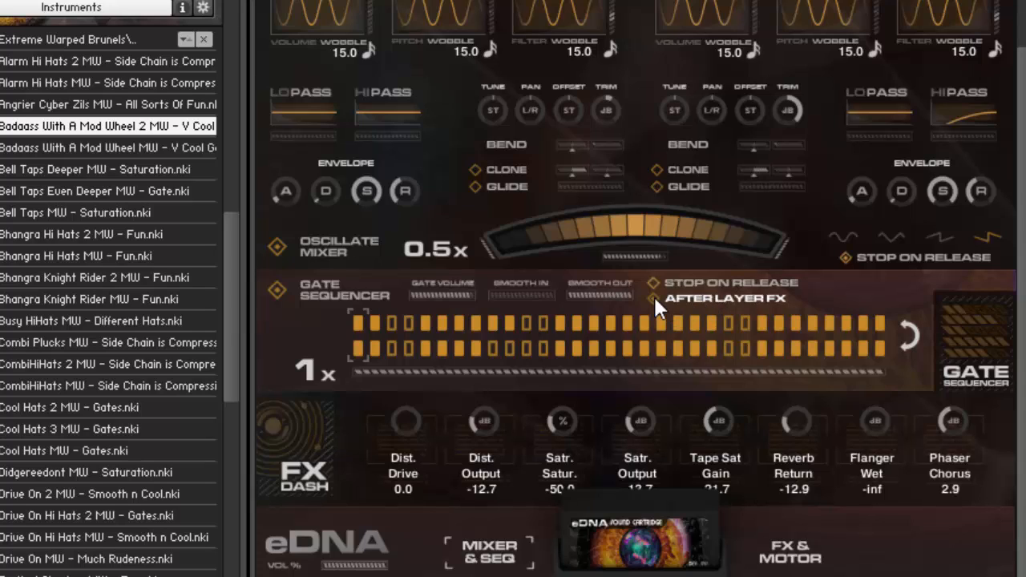
# Switch back to the FX & Motor page, showing layer B's effect chain.
pyautogui.click(788, 551)
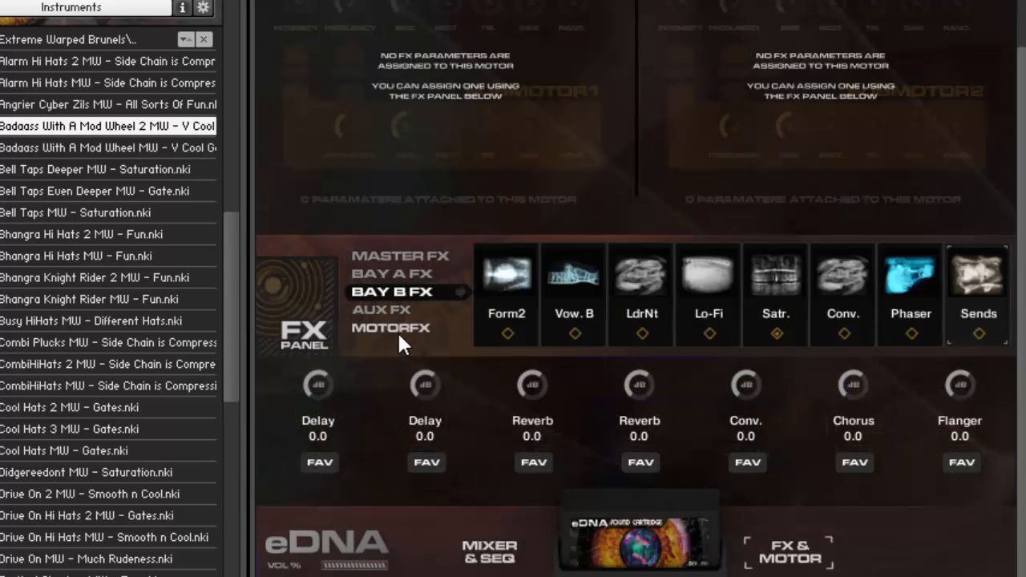
# Open the Phaser in MOTORFX and assign its Cutoff to a motor.
pyautogui.click(391, 328)
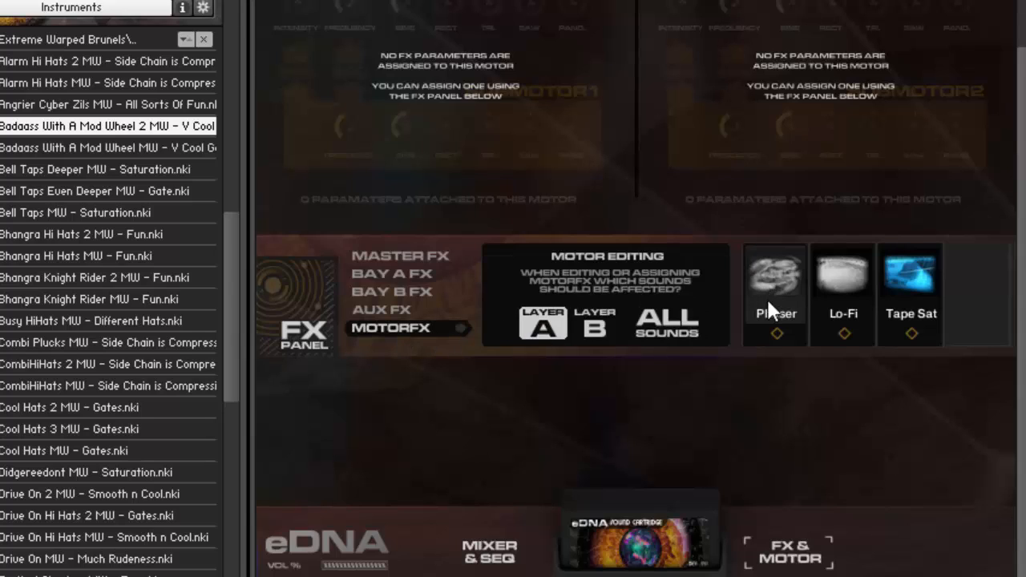
pyautogui.click(775, 288)
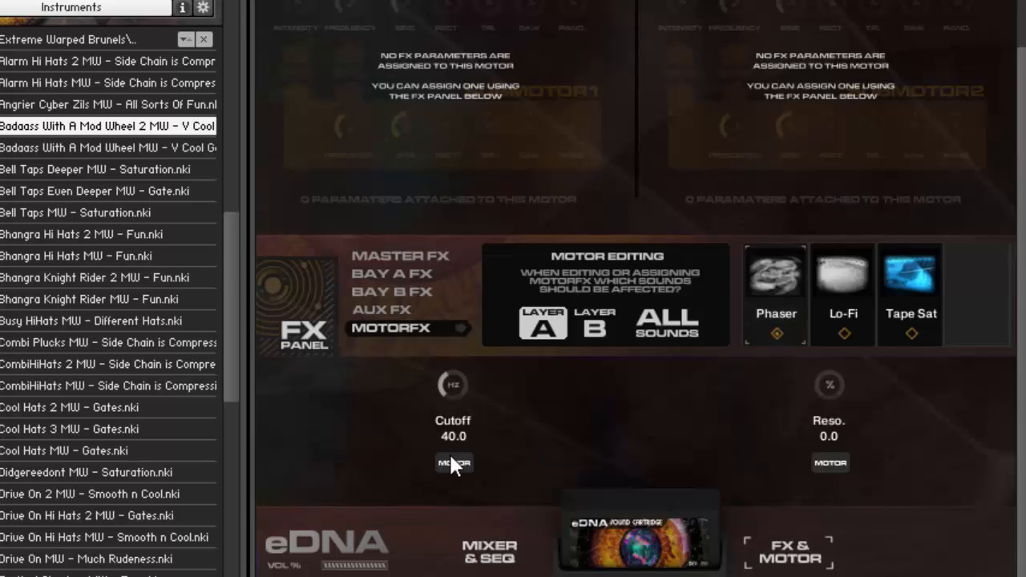
pyautogui.click(453, 463)
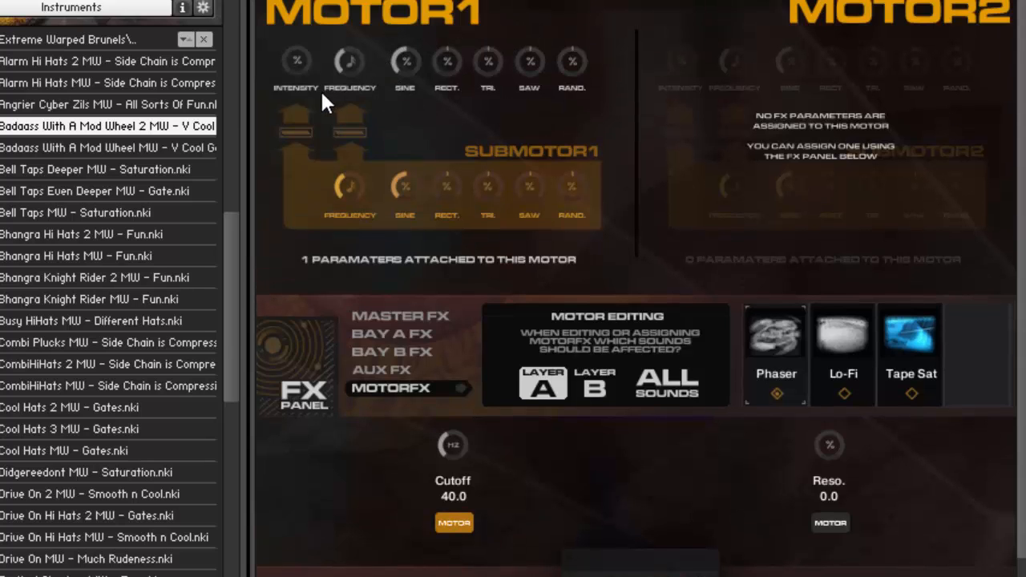
pyautogui.moveTo(290, 40)
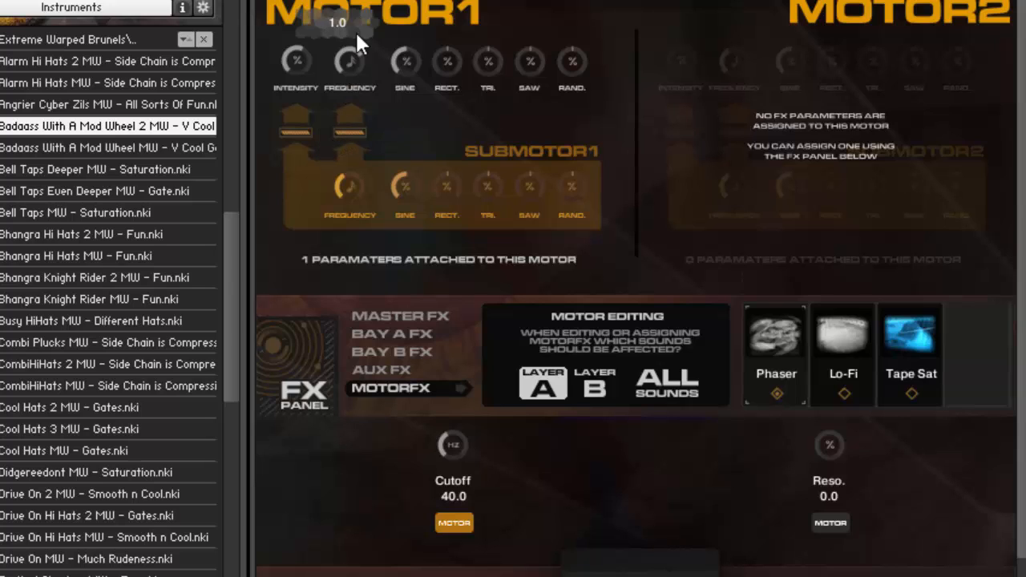
pyautogui.moveTo(349, 60)
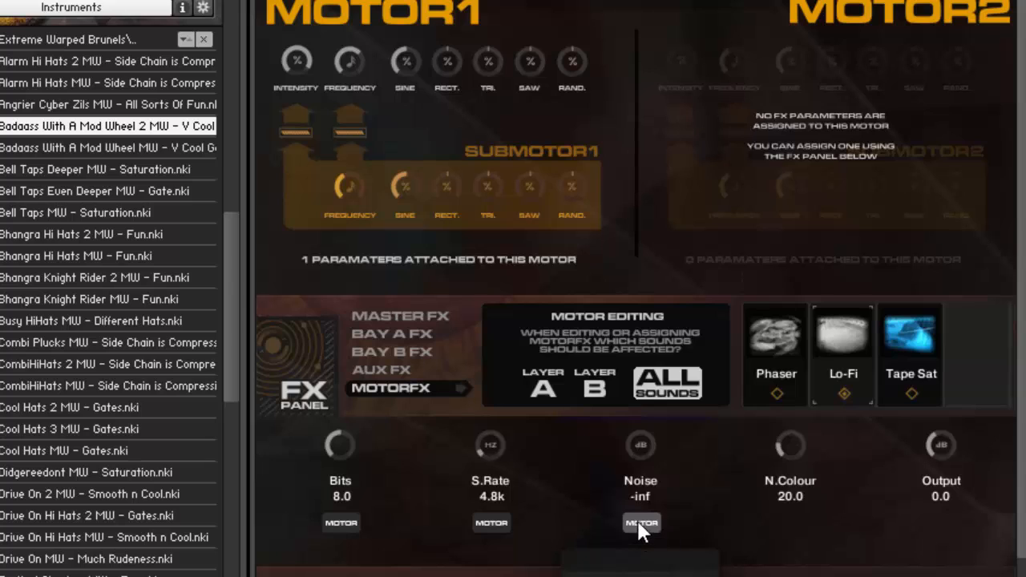
# Assign the Lo-Fi Noise parameter to Motor 2 via its MOTOR button.
pyautogui.click(641, 523)
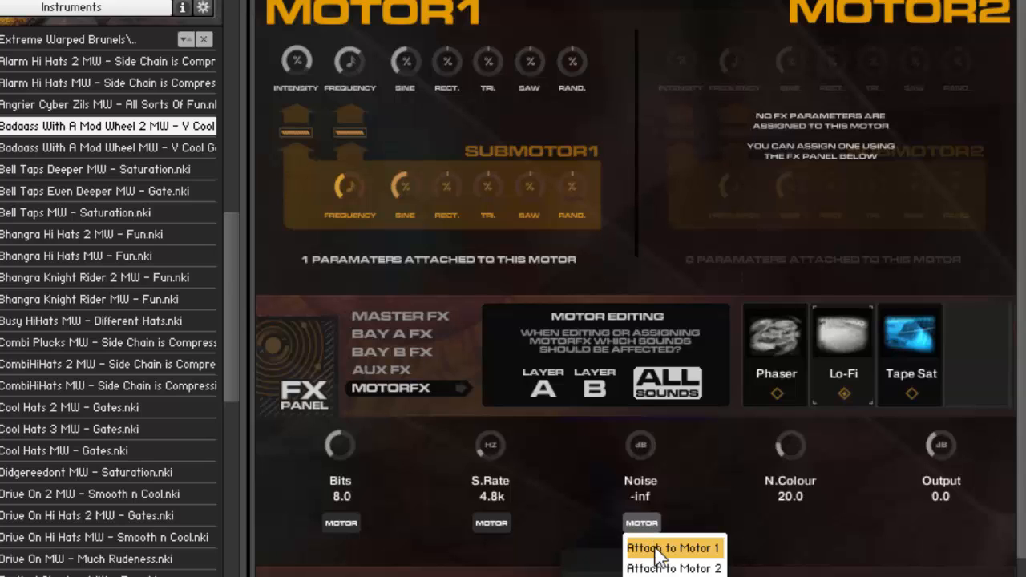
pyautogui.click(674, 568)
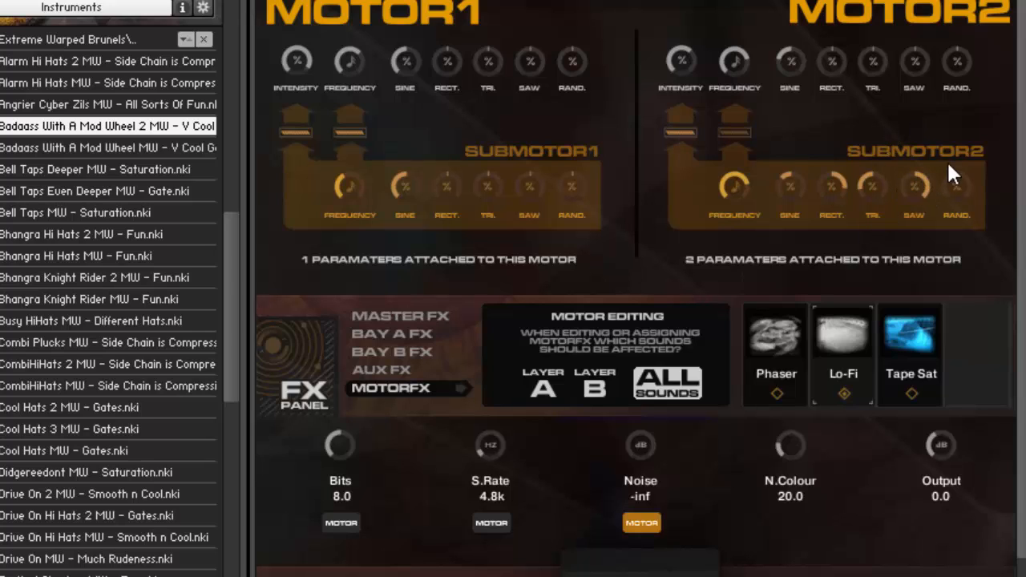
pyautogui.moveTo(425, 223)
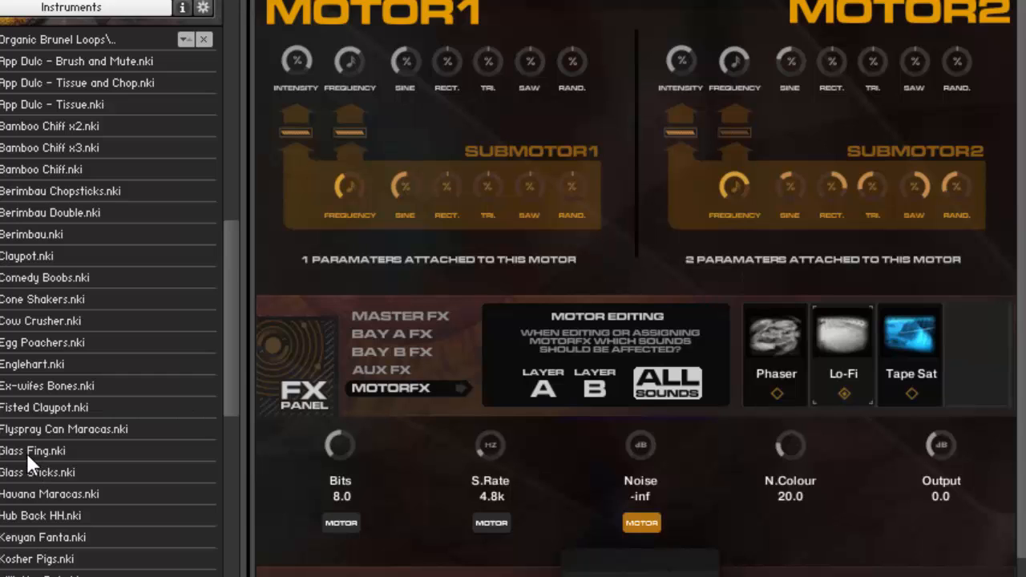
# Load Glass Fing.nki, then replace it with Mini Pan.nki, confirming each replacement.
pyautogui.doubleClick(33, 450)
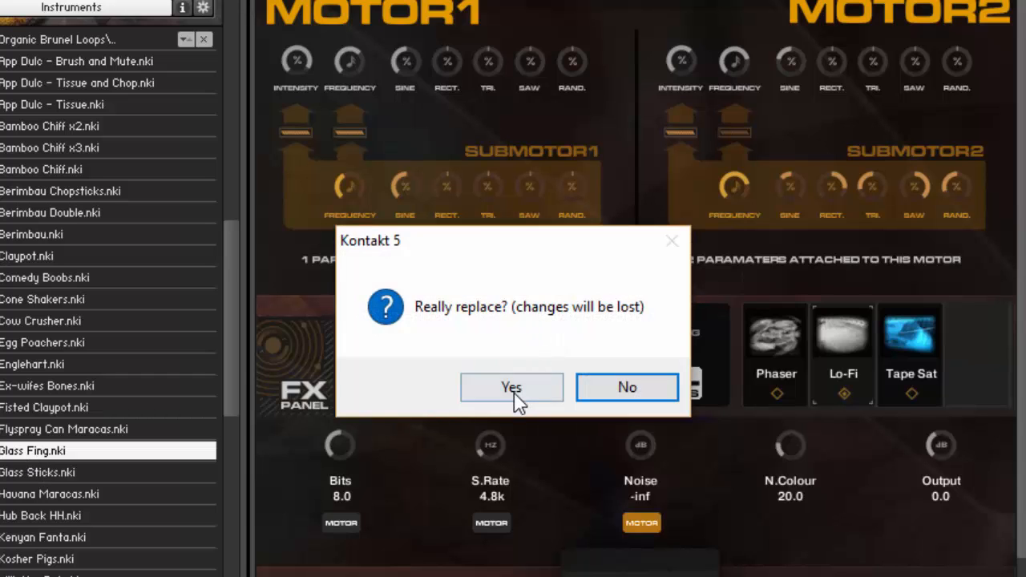
pyautogui.click(511, 387)
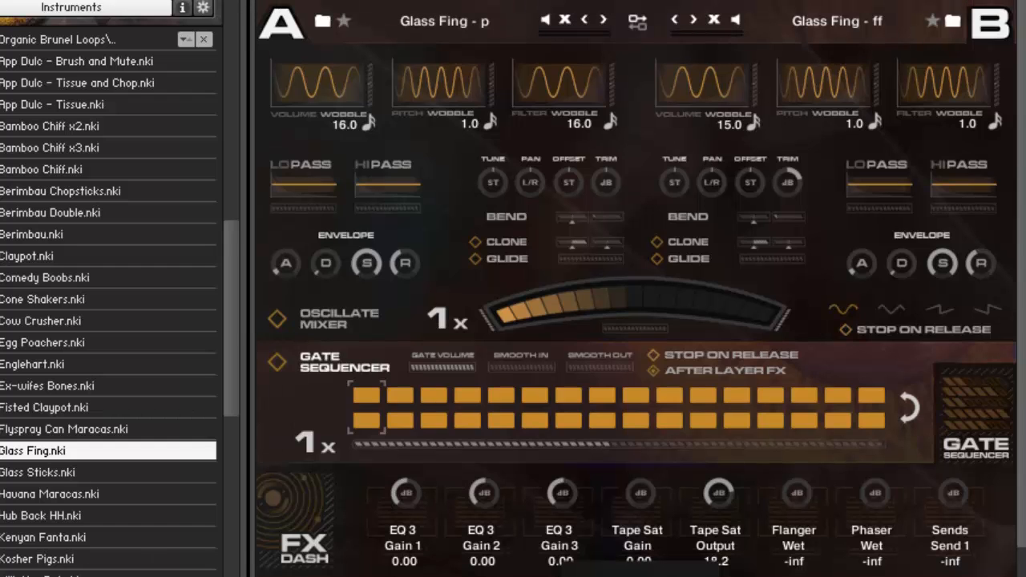
pyautogui.doubleClick(33, 450)
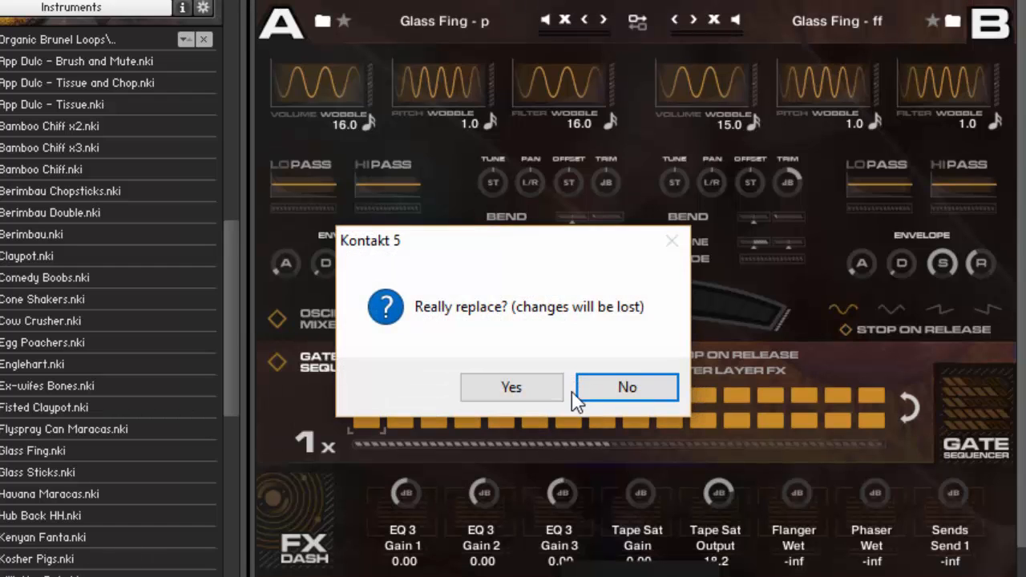
pyautogui.click(626, 387)
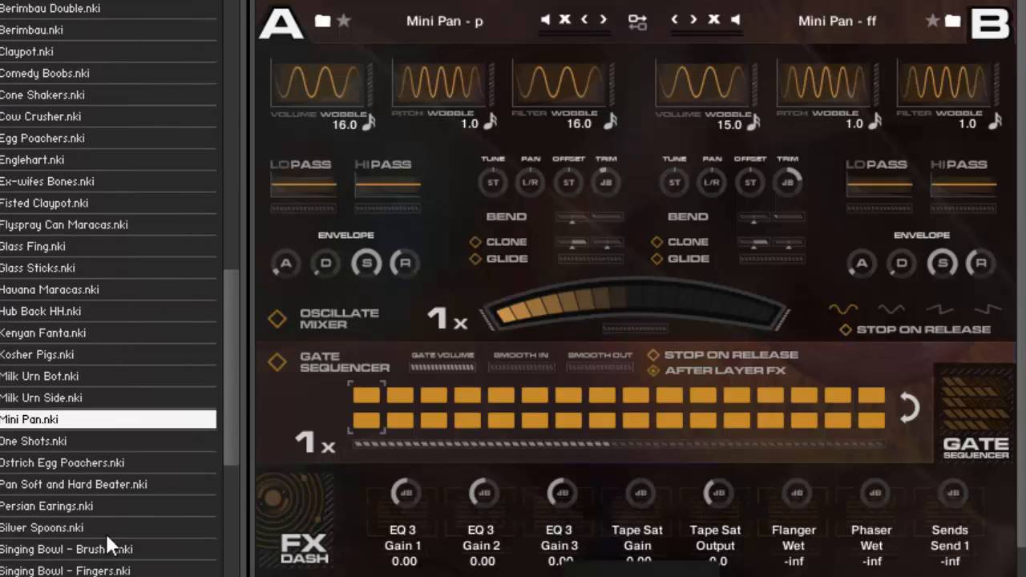
# Replace Mini Pan with Trumpet Fiddle x2.nki, confirming the replacement.
pyautogui.scroll(-3)
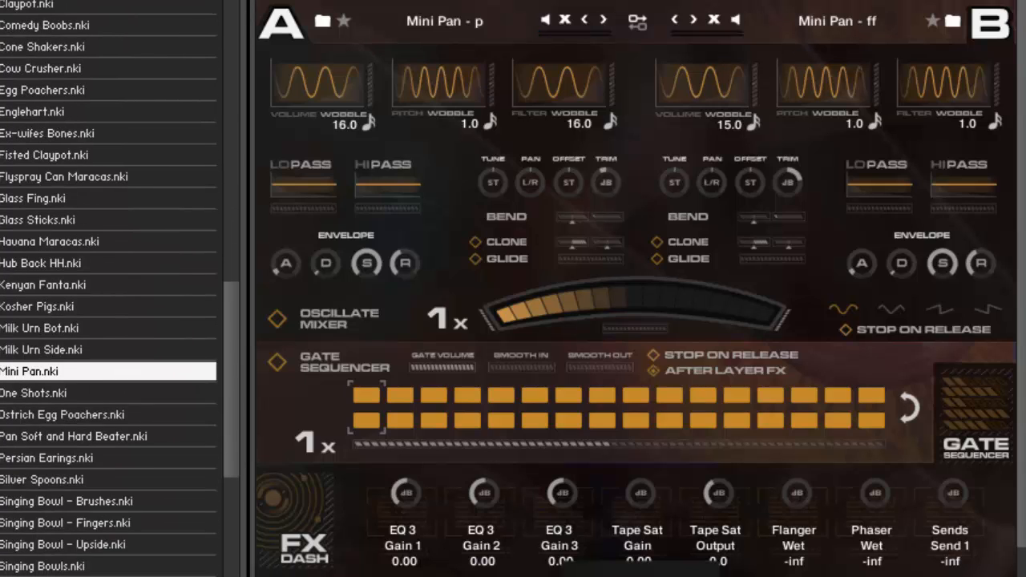
pyautogui.scroll(-3)
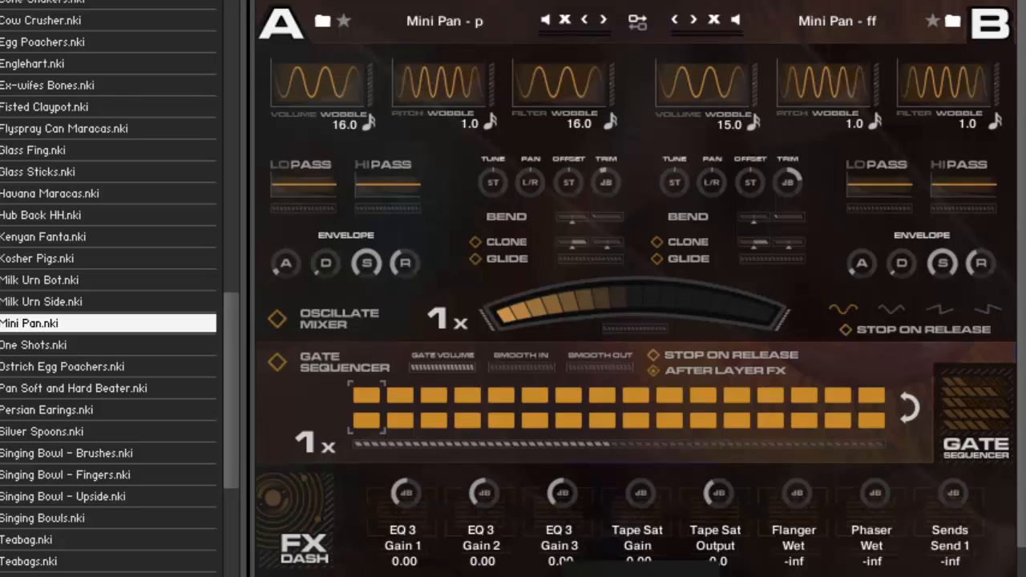
pyautogui.doubleClick(30, 323)
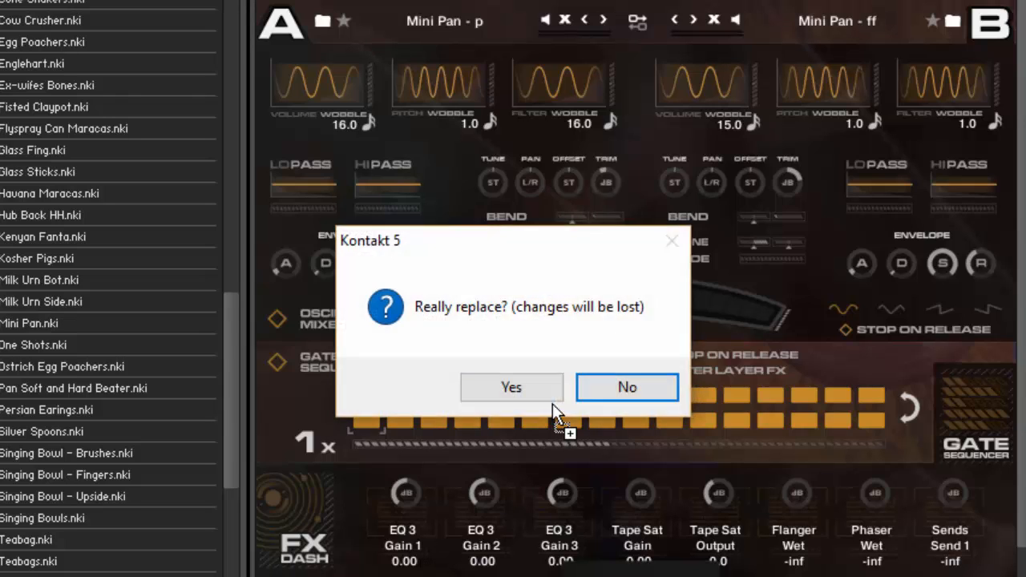
pyautogui.click(512, 387)
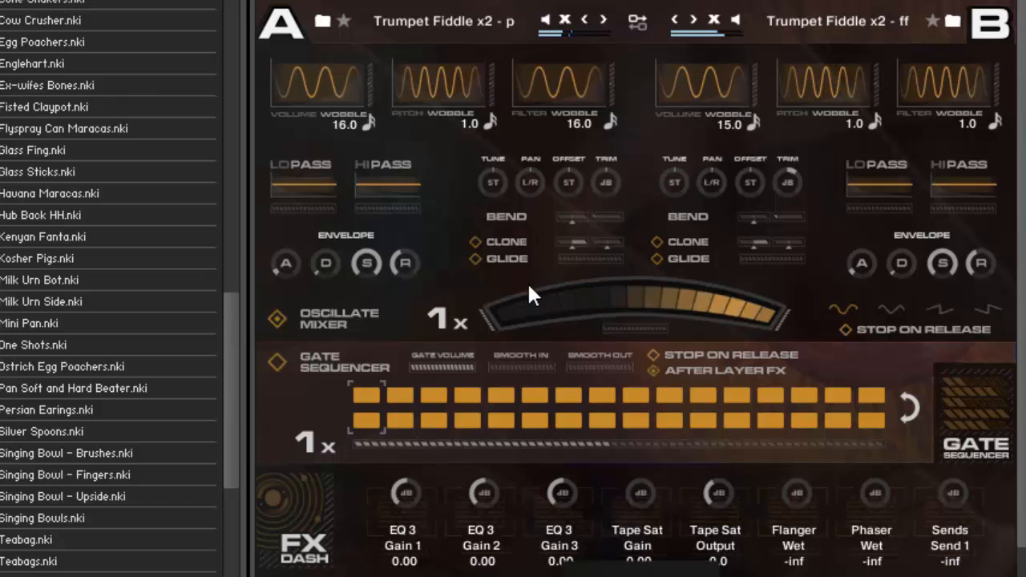
pyautogui.moveTo(527, 337)
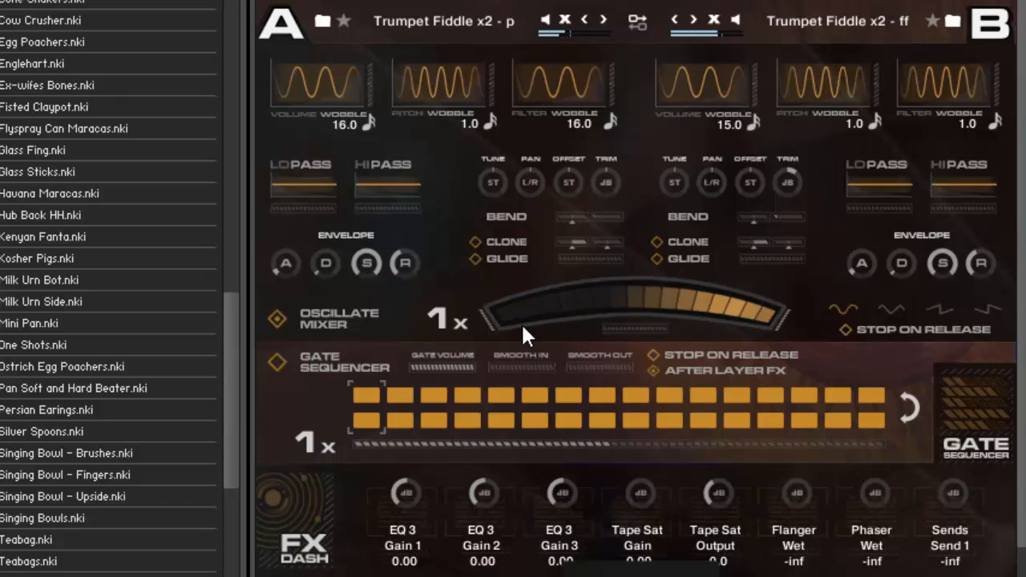
pyautogui.moveTo(497, 229)
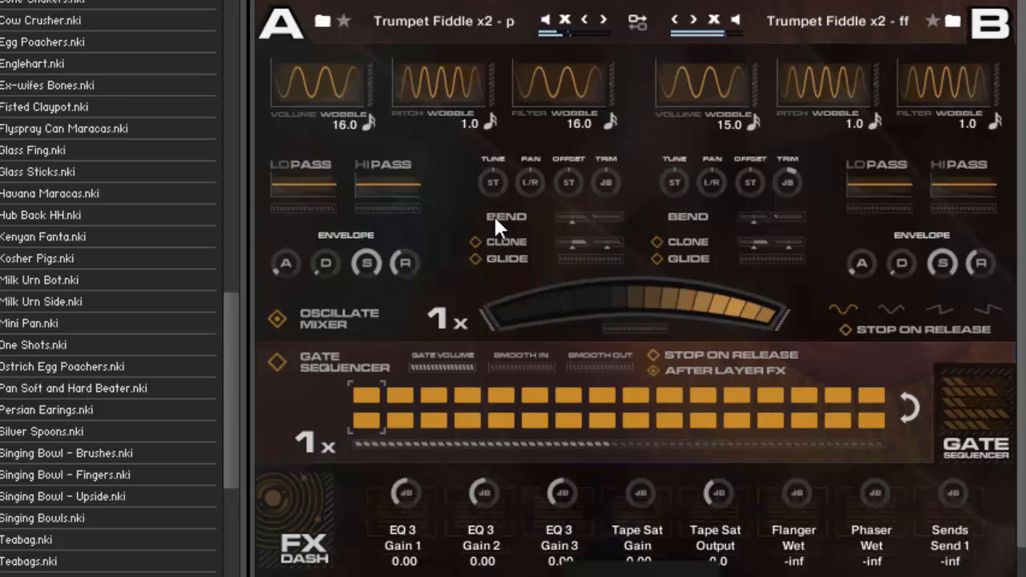
pyautogui.moveTo(433, 68)
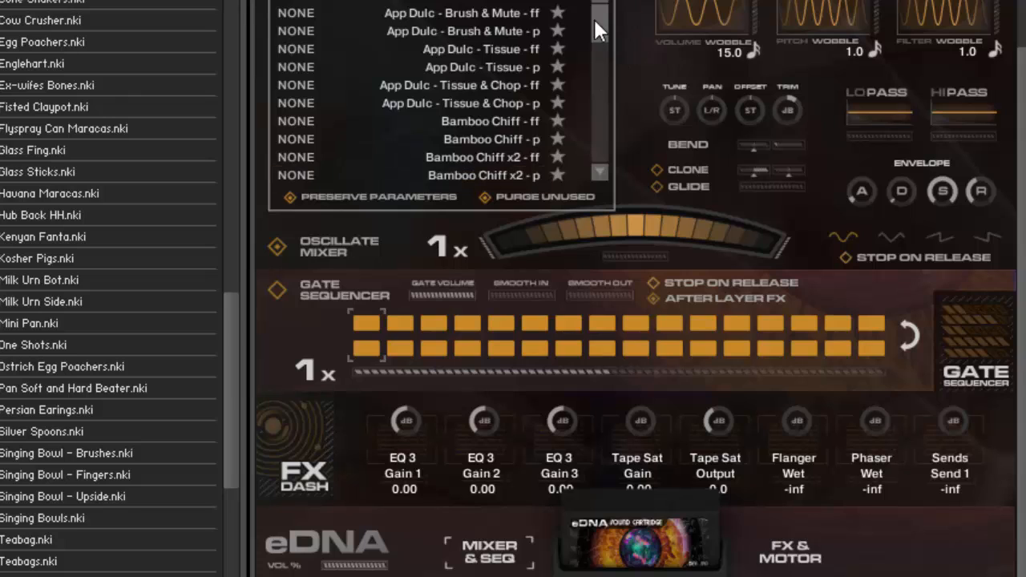
# Scroll the browser list toward the Organic Mutations folder.
pyautogui.scroll(-3)
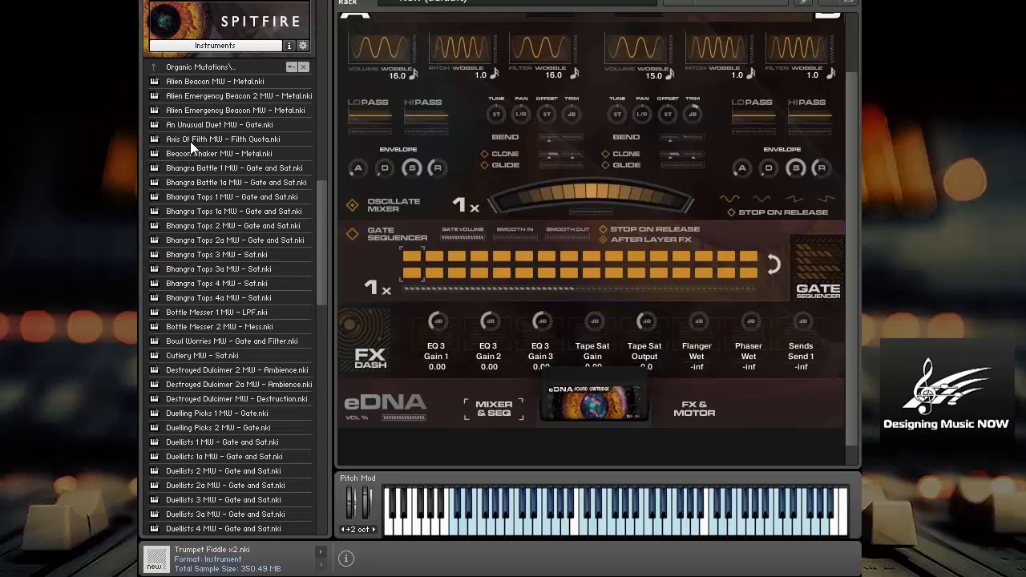
# Load Bottle Messer 1 MW - LPF over the current instrument and favourite layer B's sound.
pyautogui.doubleClick(218, 312)
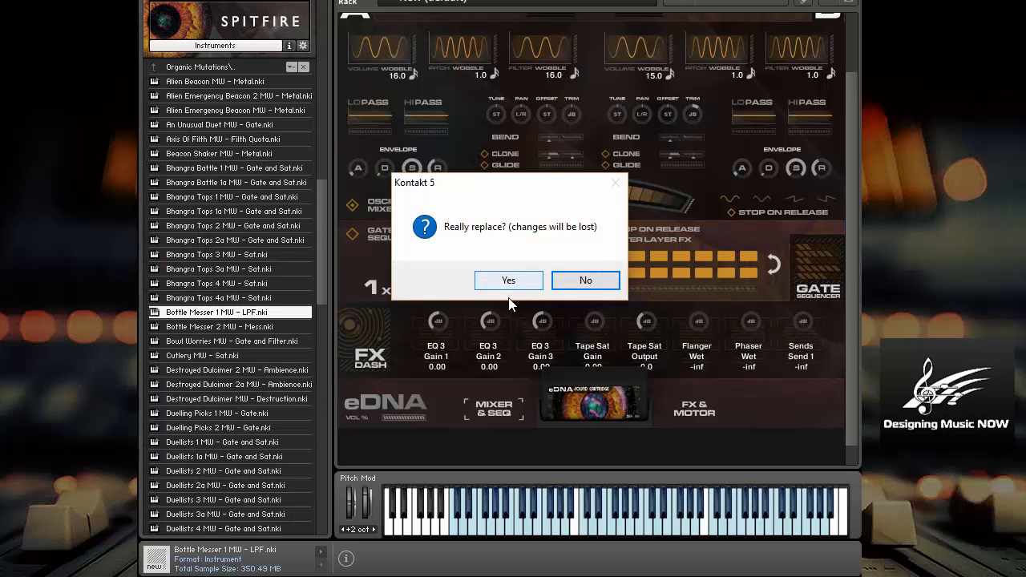
pyautogui.click(508, 280)
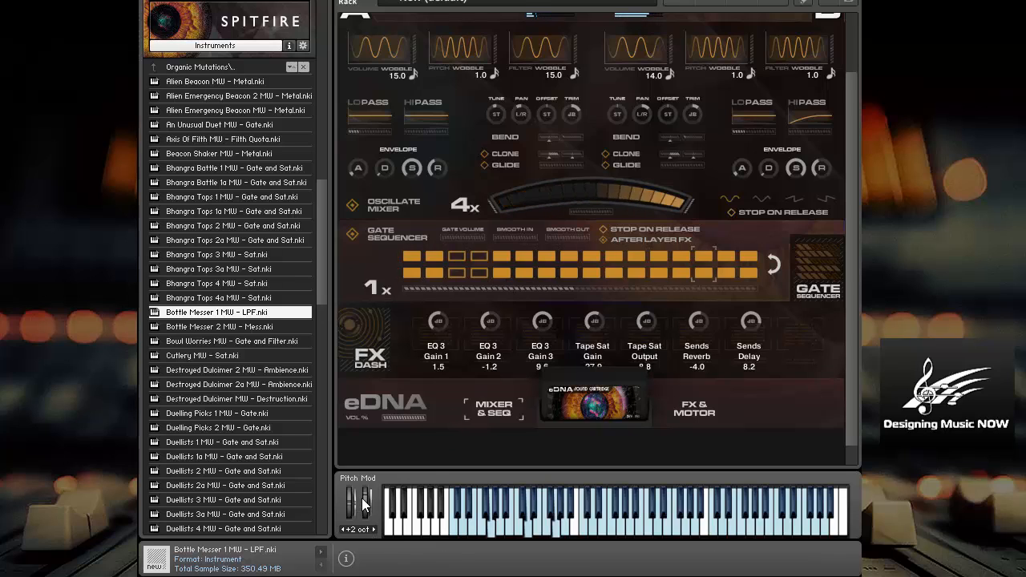
pyautogui.moveTo(349, 504)
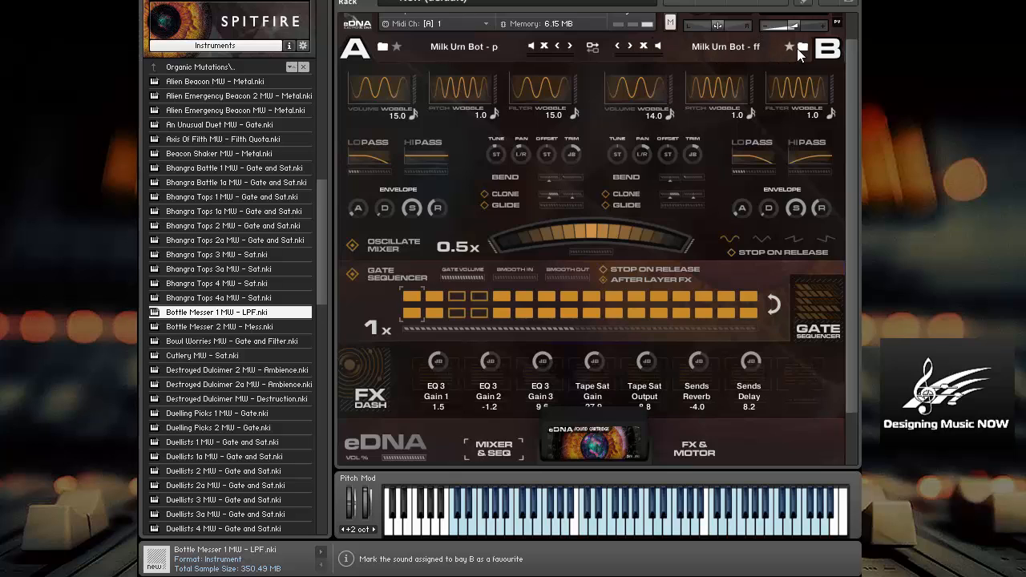
pyautogui.click(802, 46)
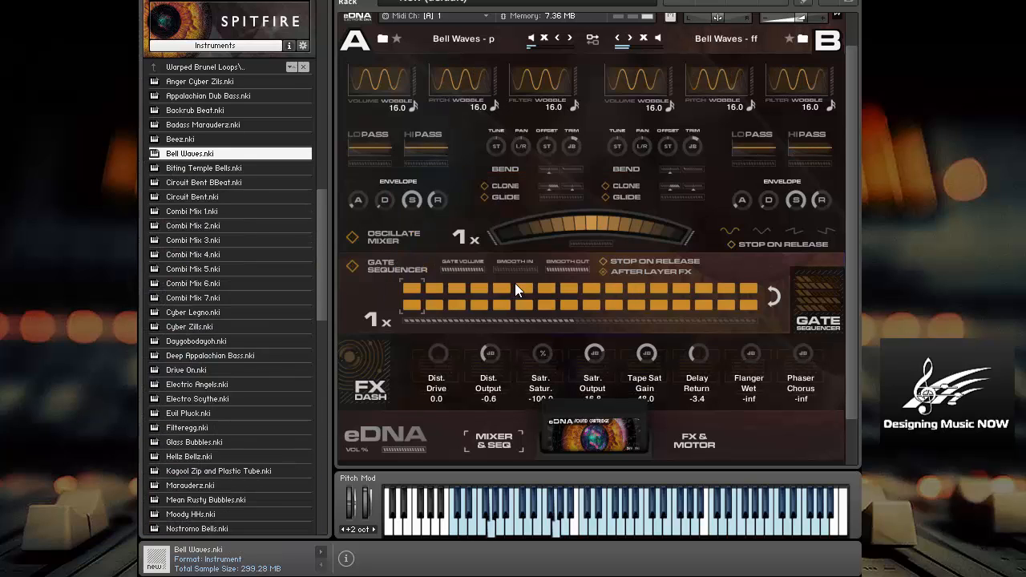
pyautogui.moveTo(641, 244)
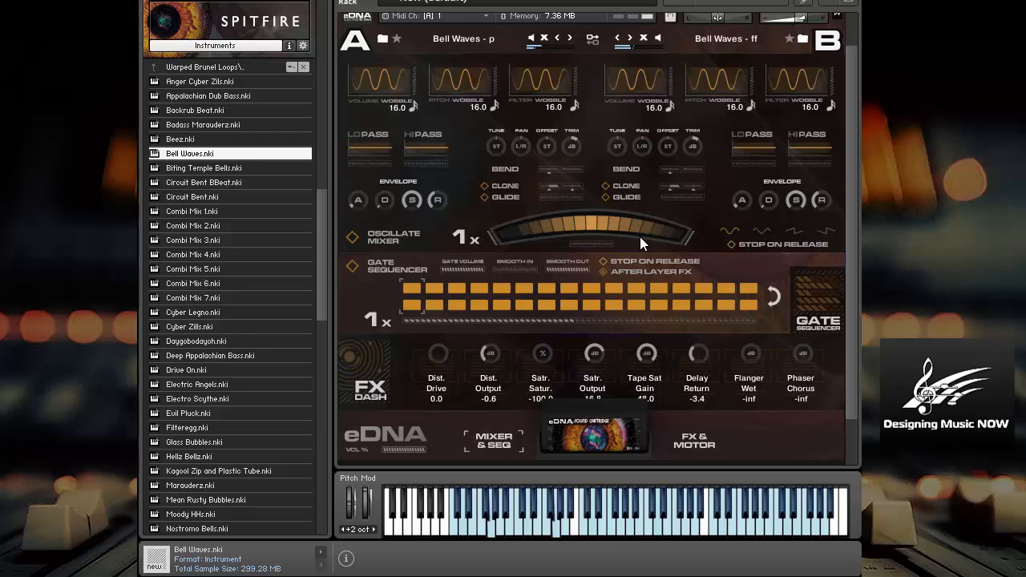
# Rebalance the Bell Waves layers with the Oscillate Mixer and show the FX & MOTOR page.
pyautogui.moveTo(617, 233); pyautogui.dragTo(686, 235)
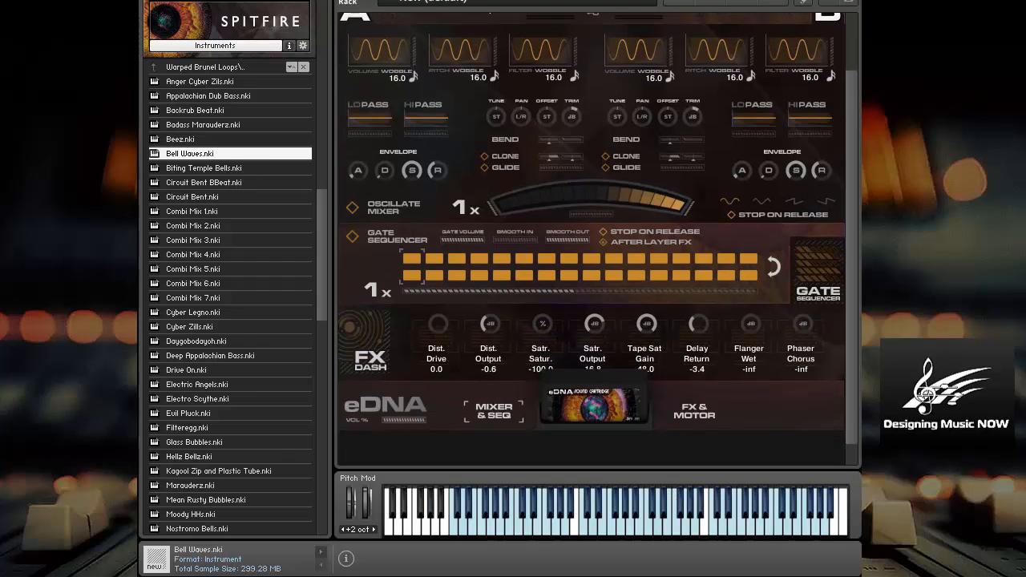
pyautogui.click(694, 413)
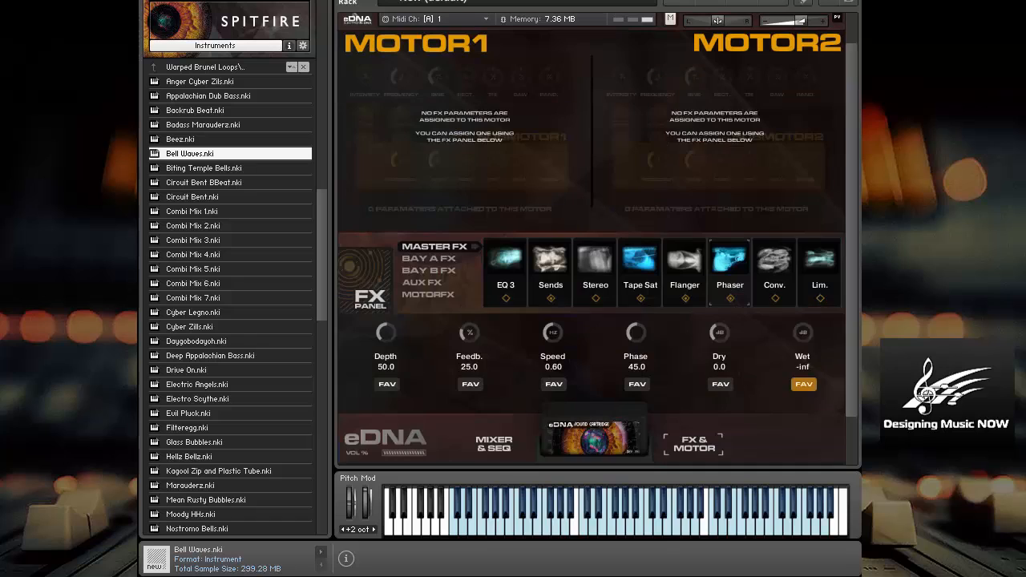